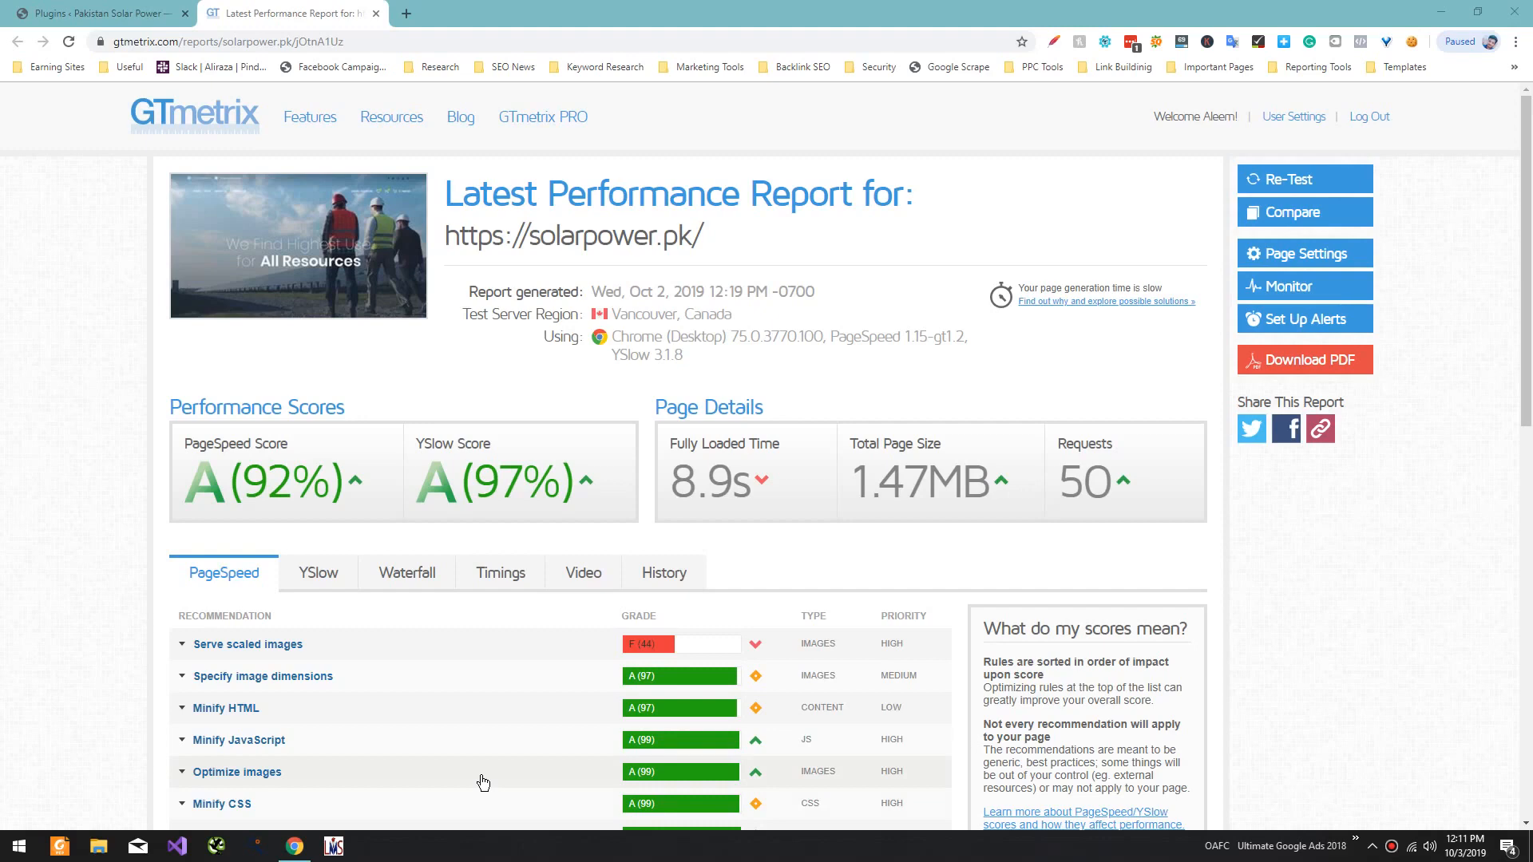
pyautogui.moveTo(328, 658)
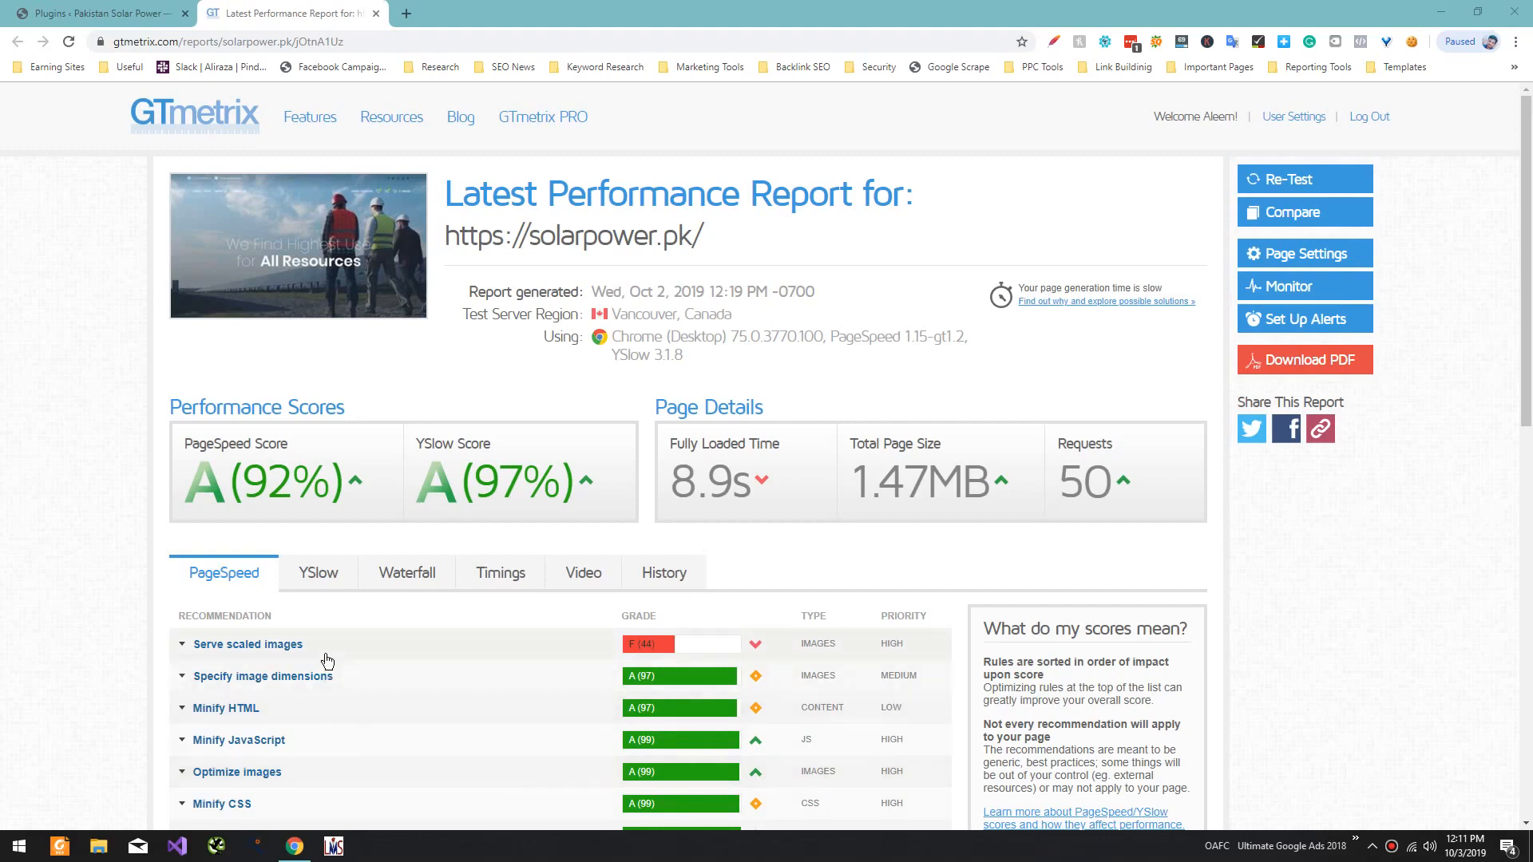
# Step: Leave the GTmetrix report for the WordPress Add Plugins page
pyautogui.click(247, 644)
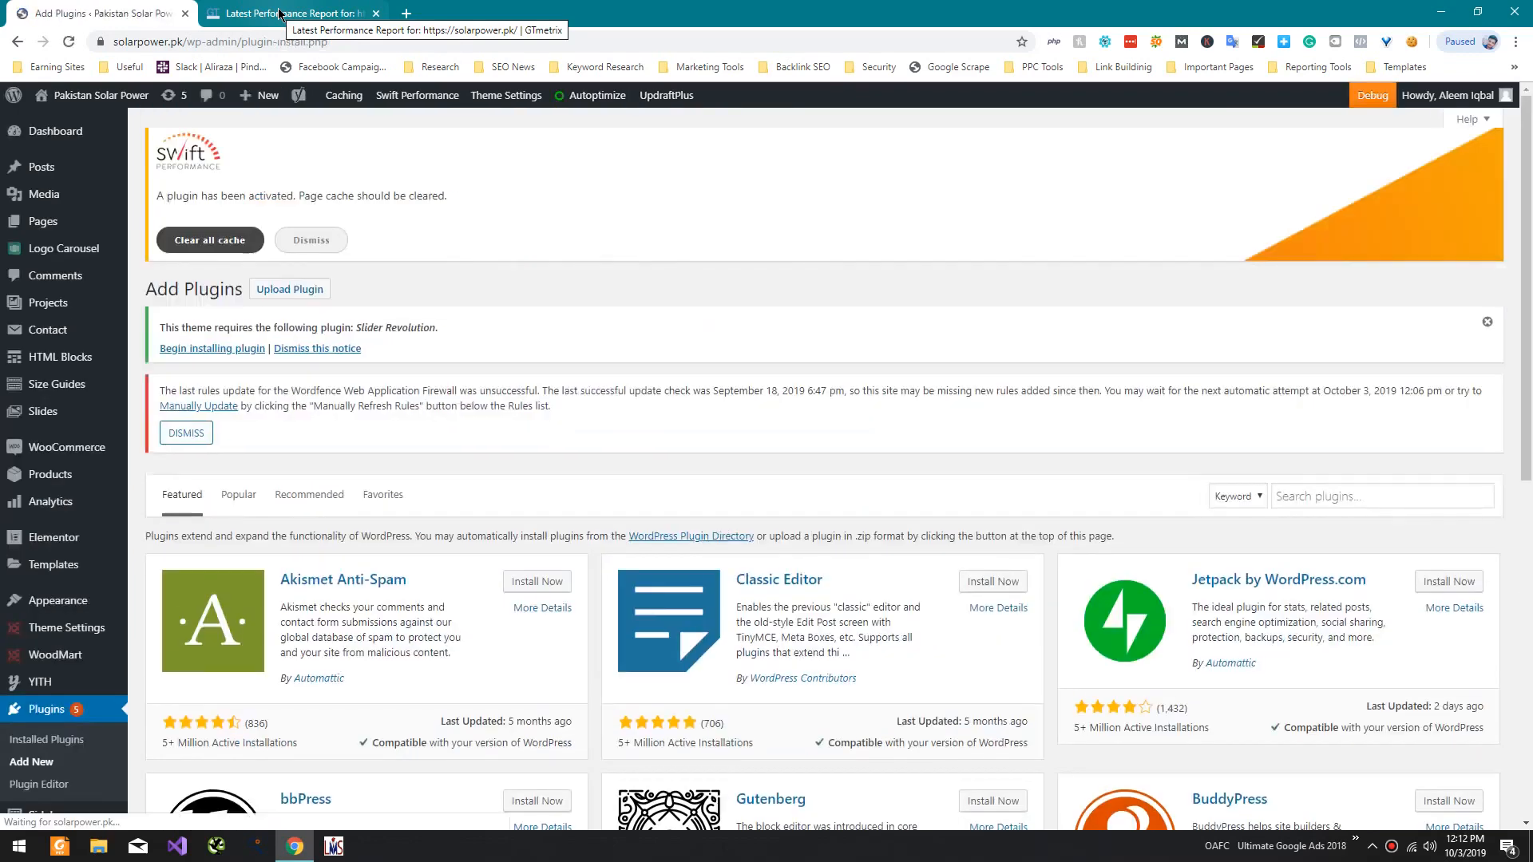
# Step: Search plugins for 'WP File', then install and activate File Manager
pyautogui.click(1379, 496)
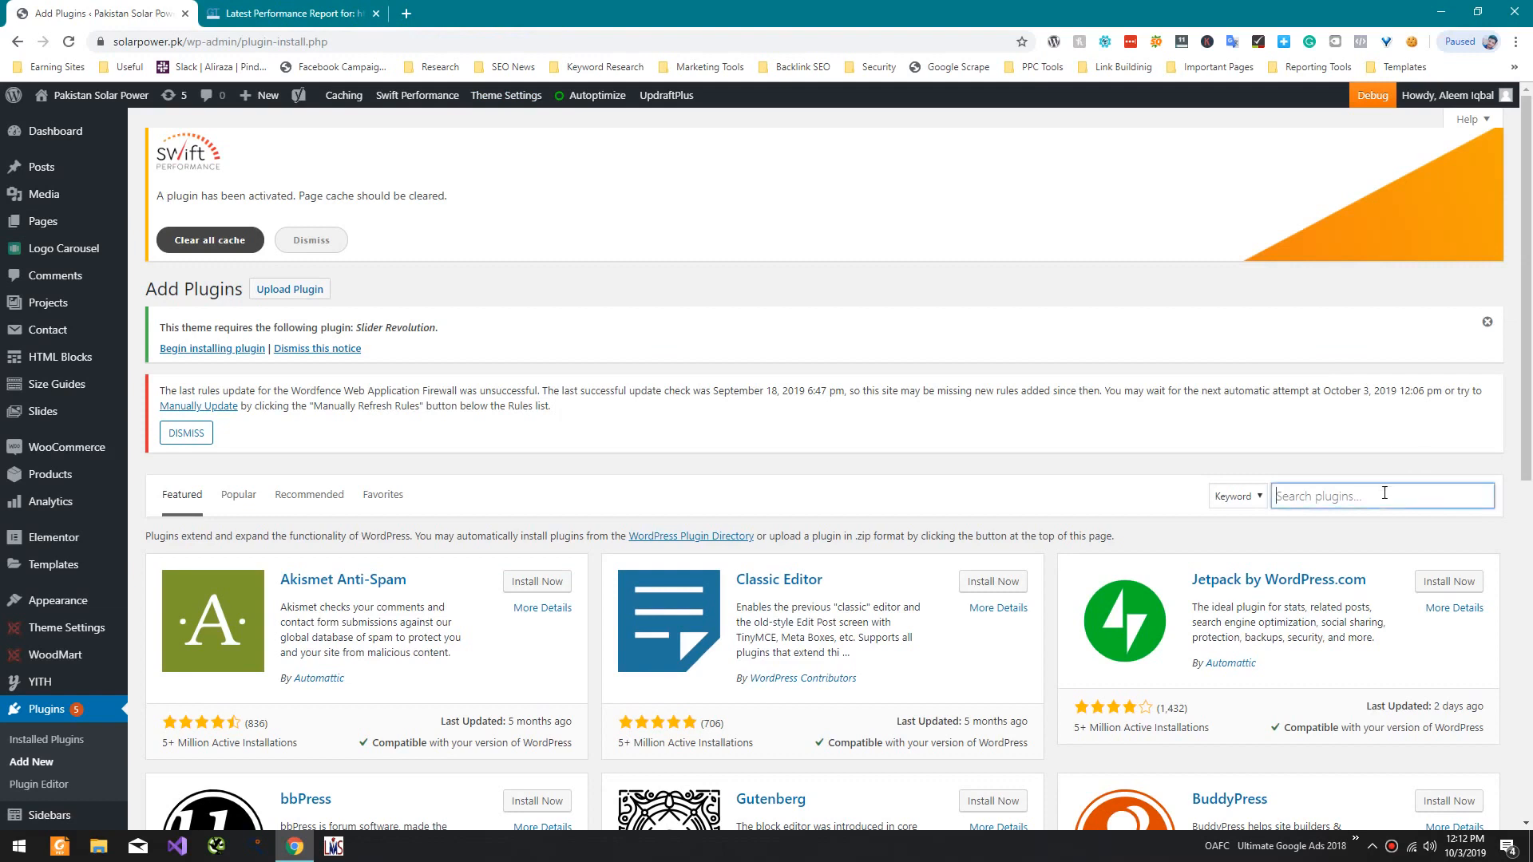
pyautogui.write('WP File Manage')
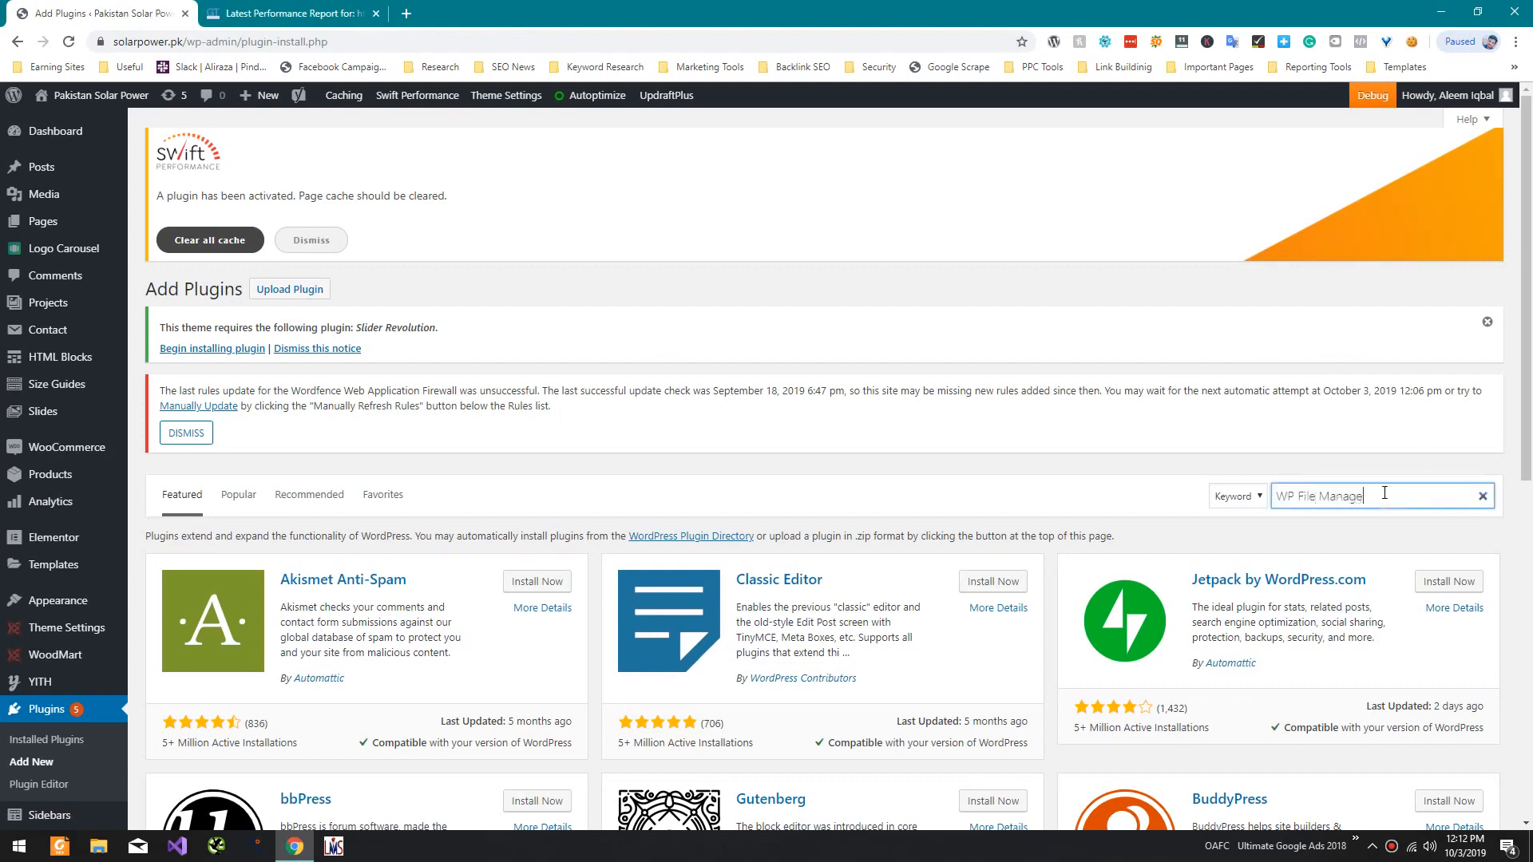
pyautogui.press('Return')
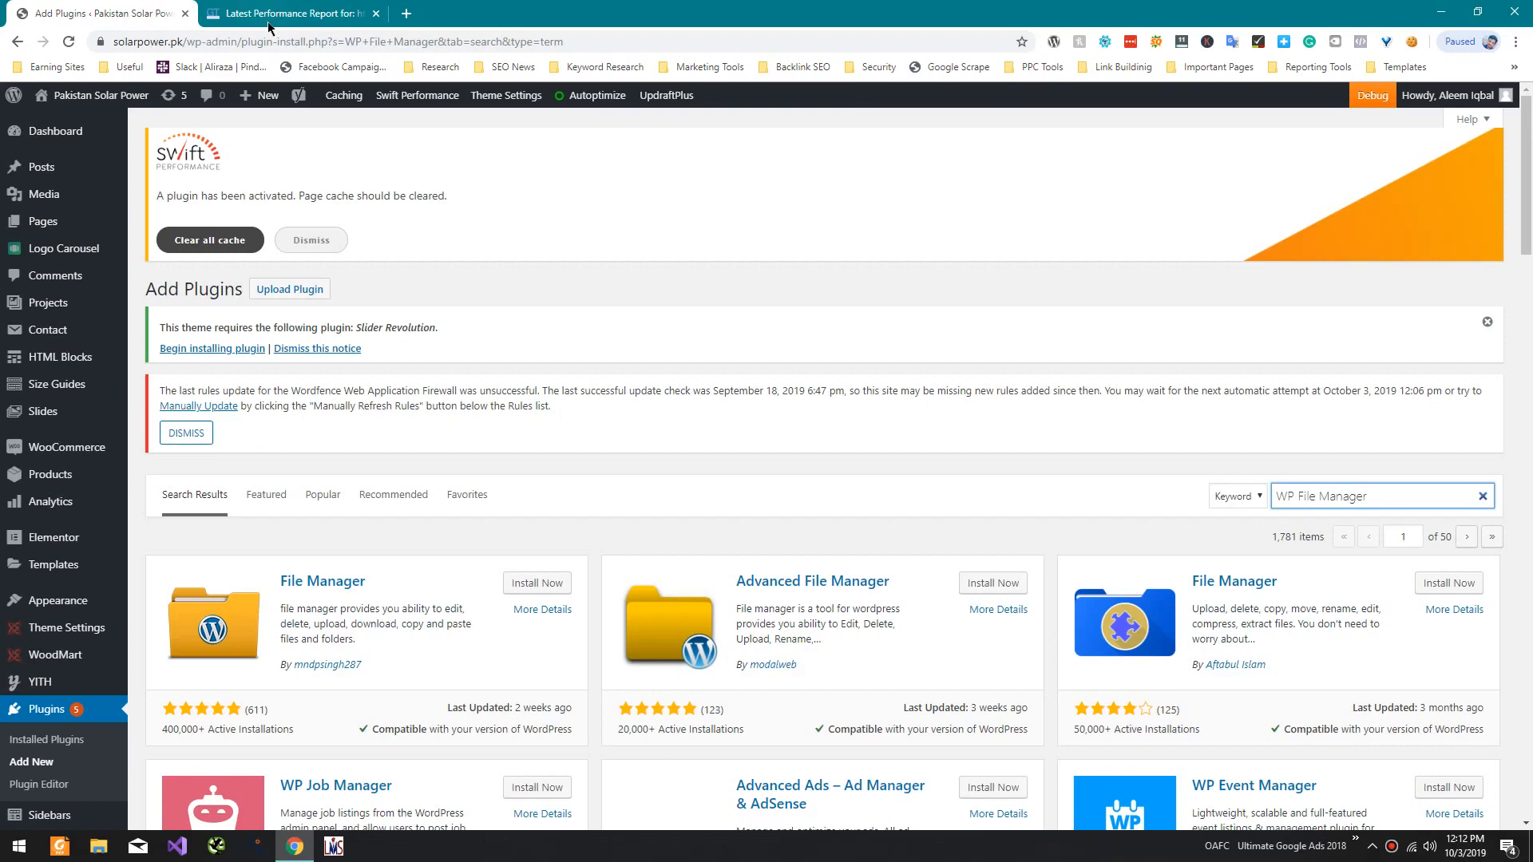
pyautogui.click(536, 583)
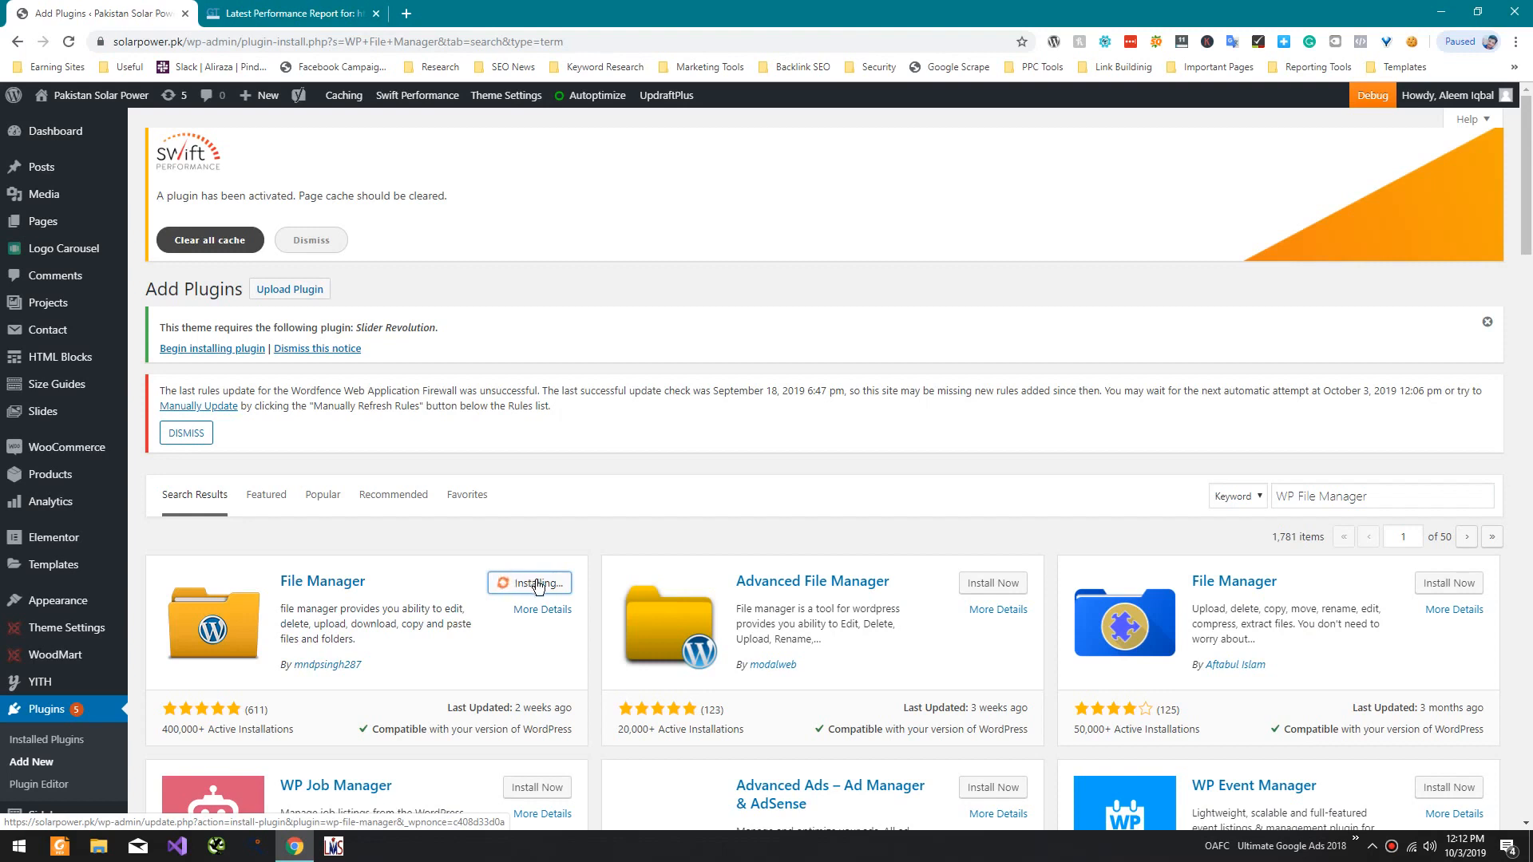
pyautogui.moveTo(542, 618)
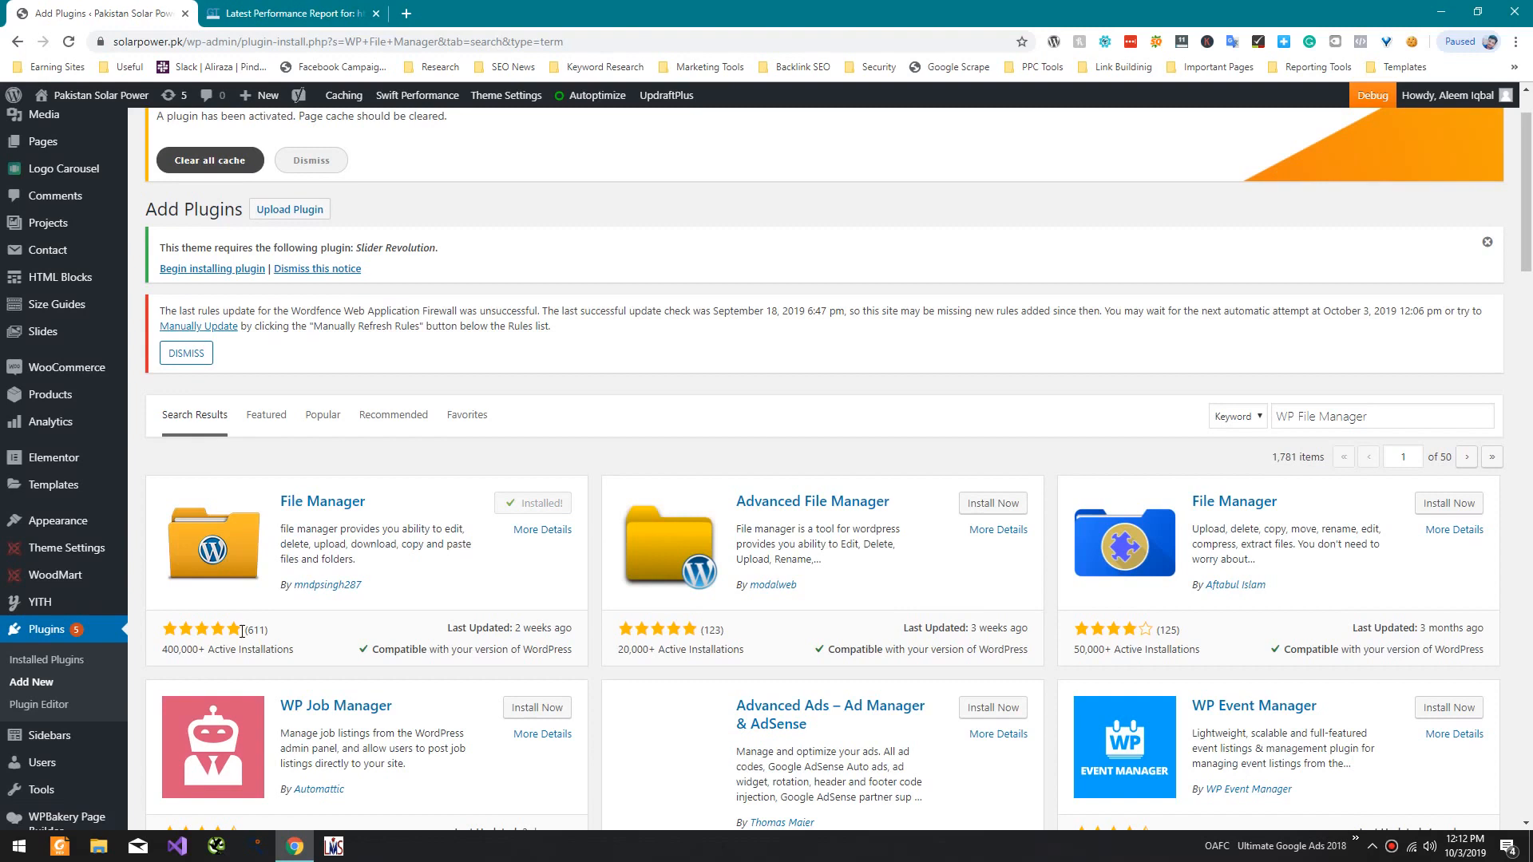
pyautogui.click(532, 502)
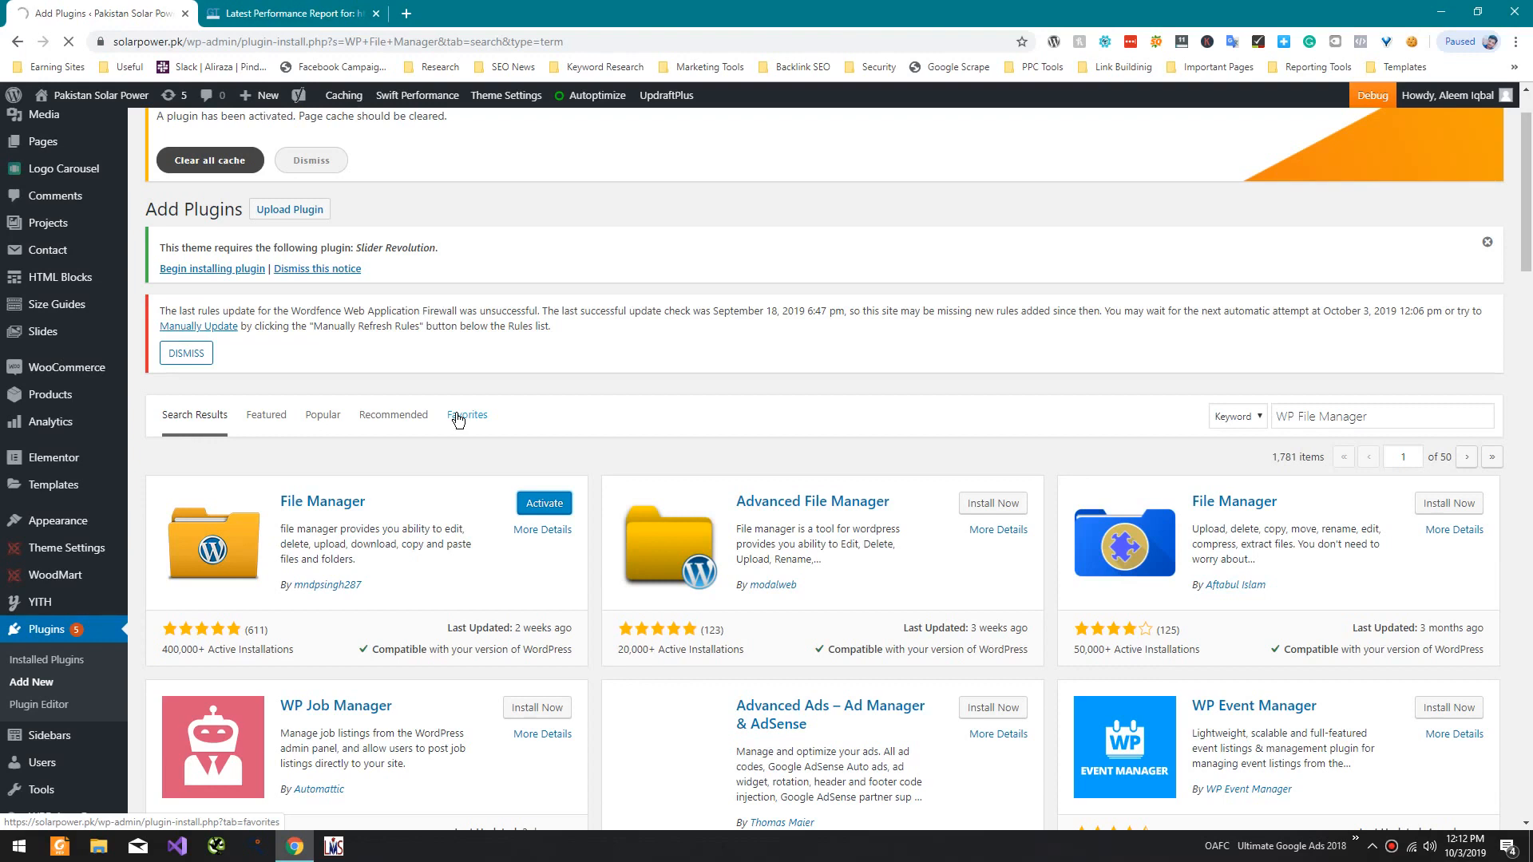
pyautogui.moveTo(450, 430)
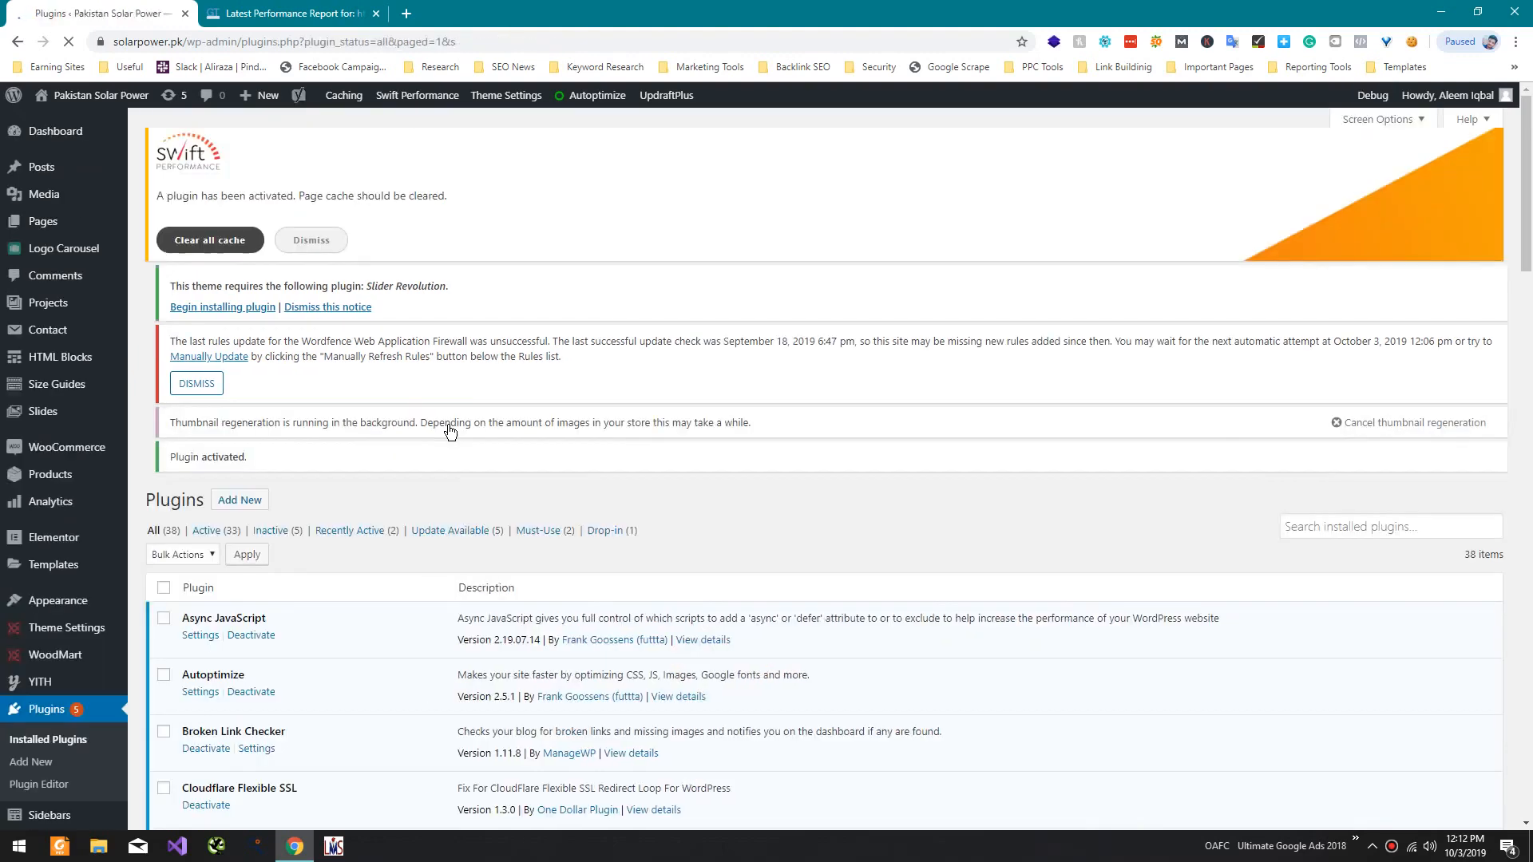
# Step: Scroll the Installed Plugins list, then open ImageResizer.com in a new tab
pyautogui.scroll(-3)
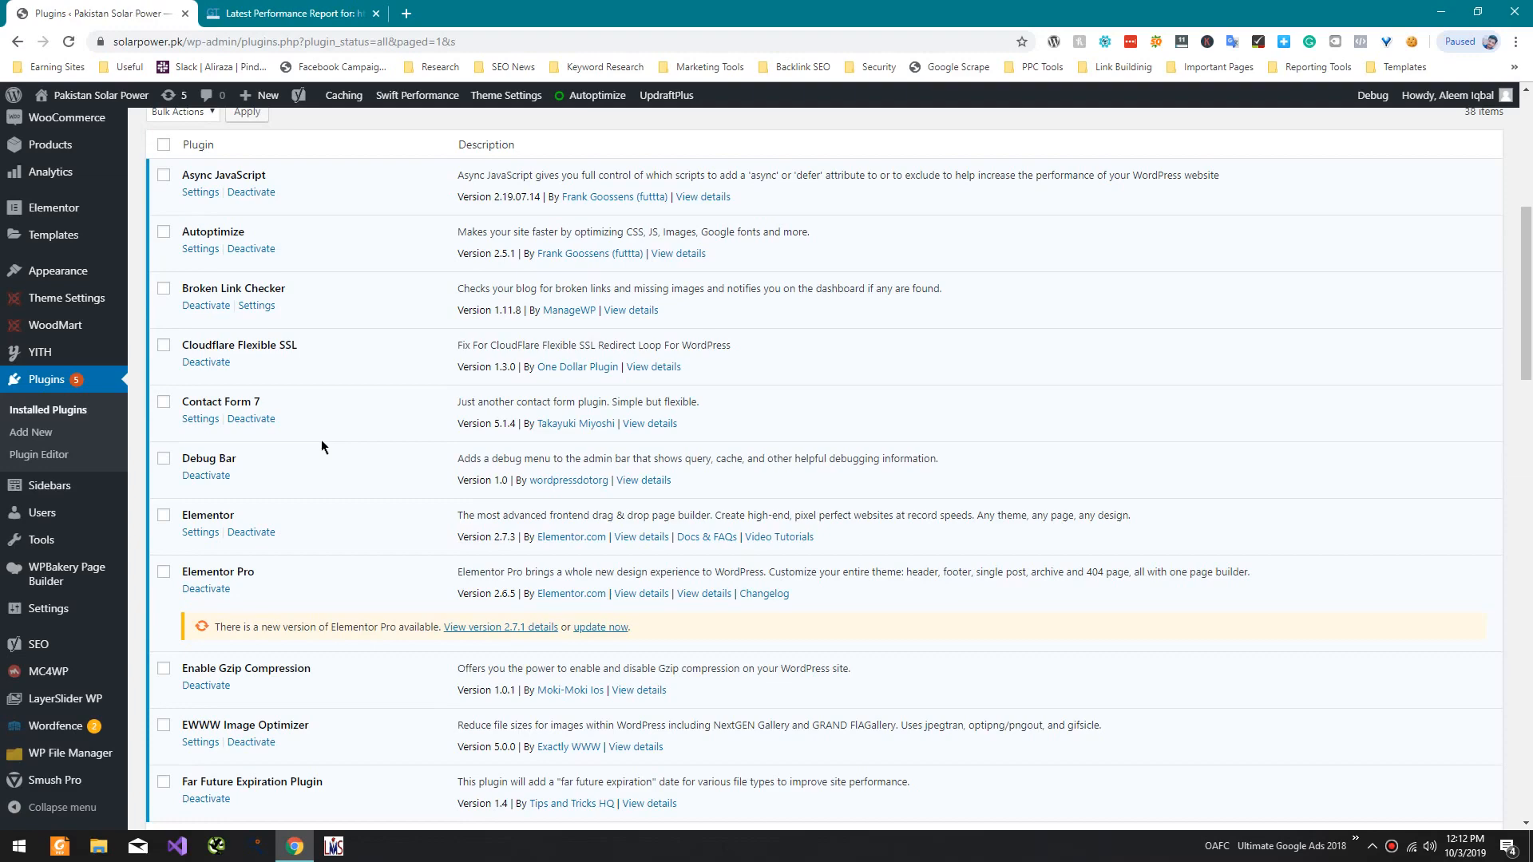
pyautogui.scroll(3)
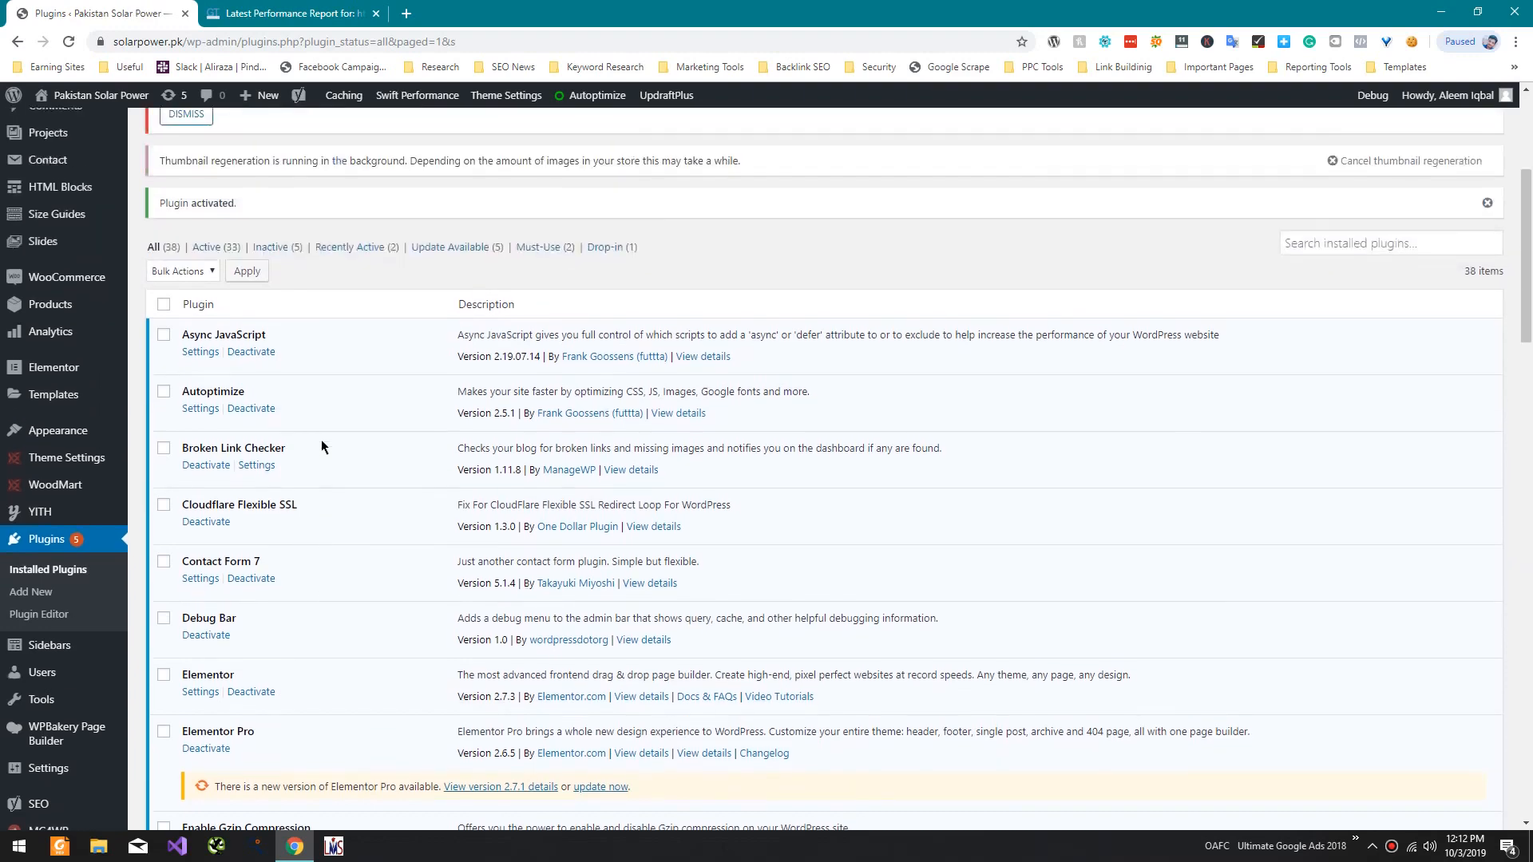
pyautogui.scroll(-3)
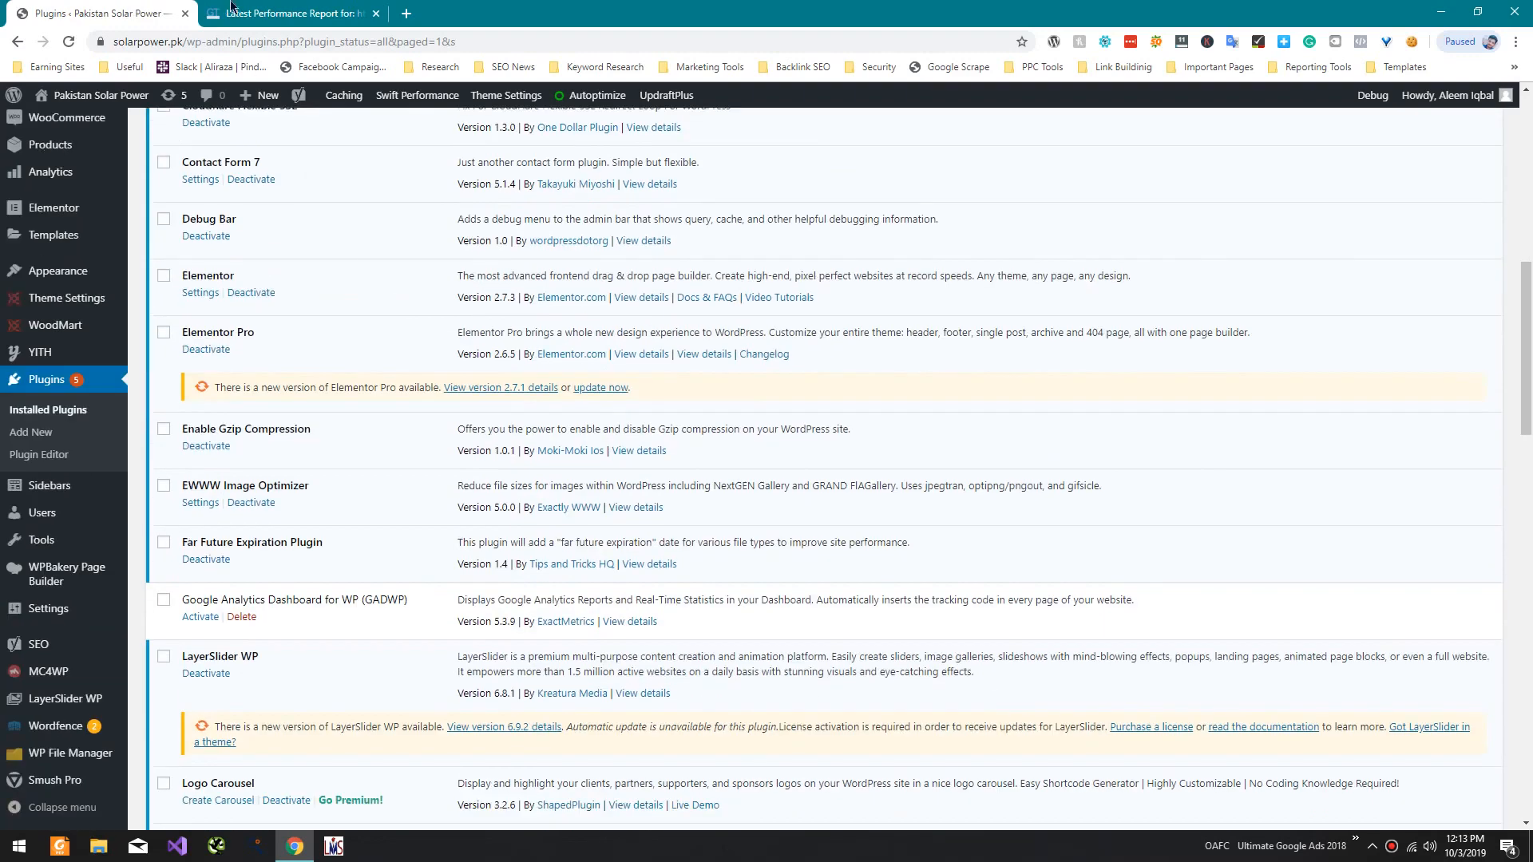
pyautogui.click(479, 13)
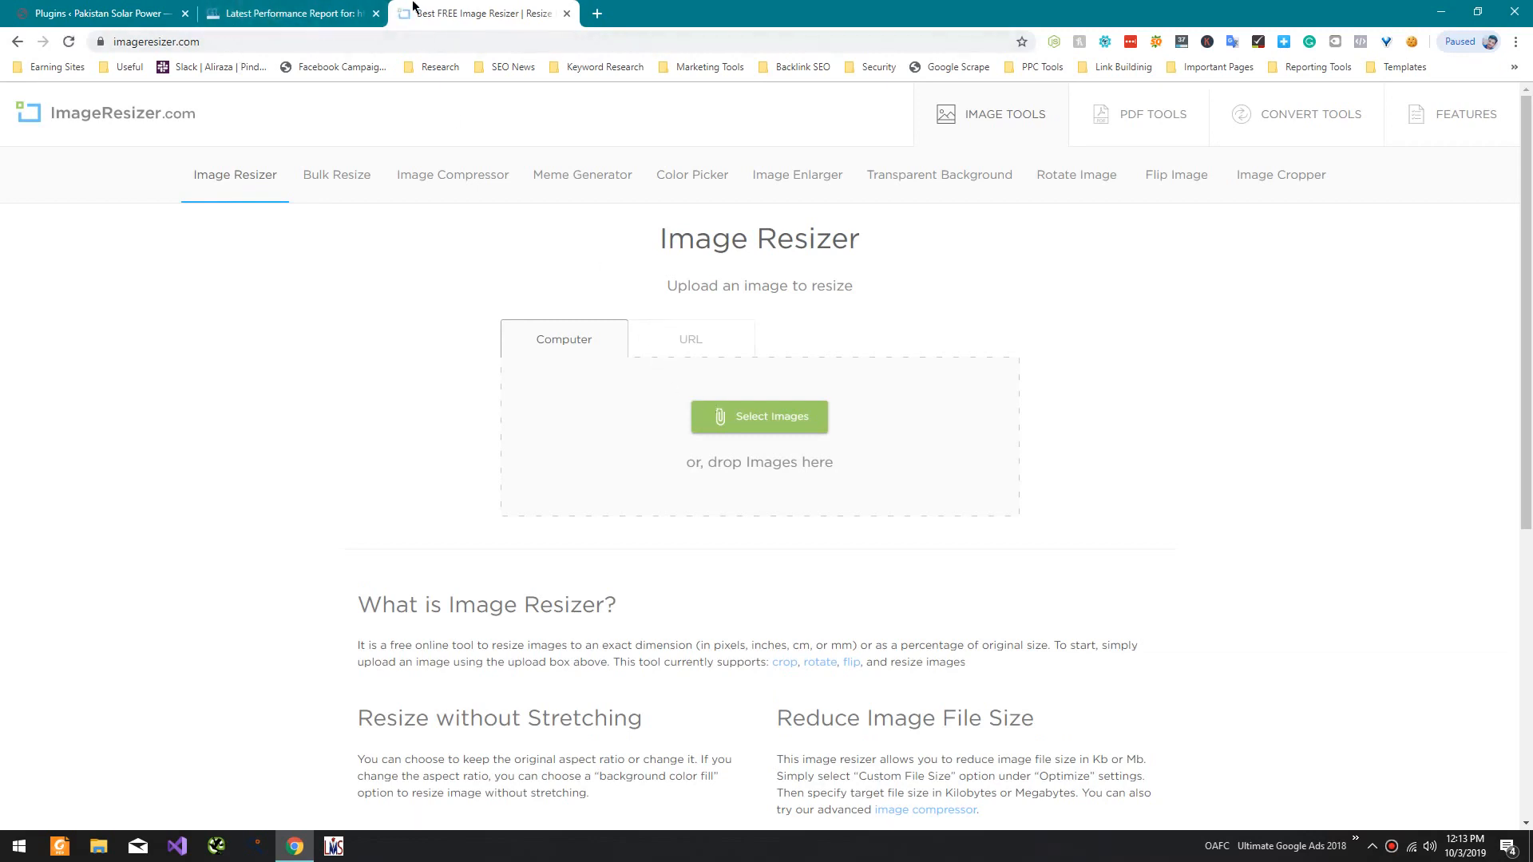
# Step: Download the 1150×350 ERG247 banner flagged under Serve scaled images
pyautogui.click(289, 13)
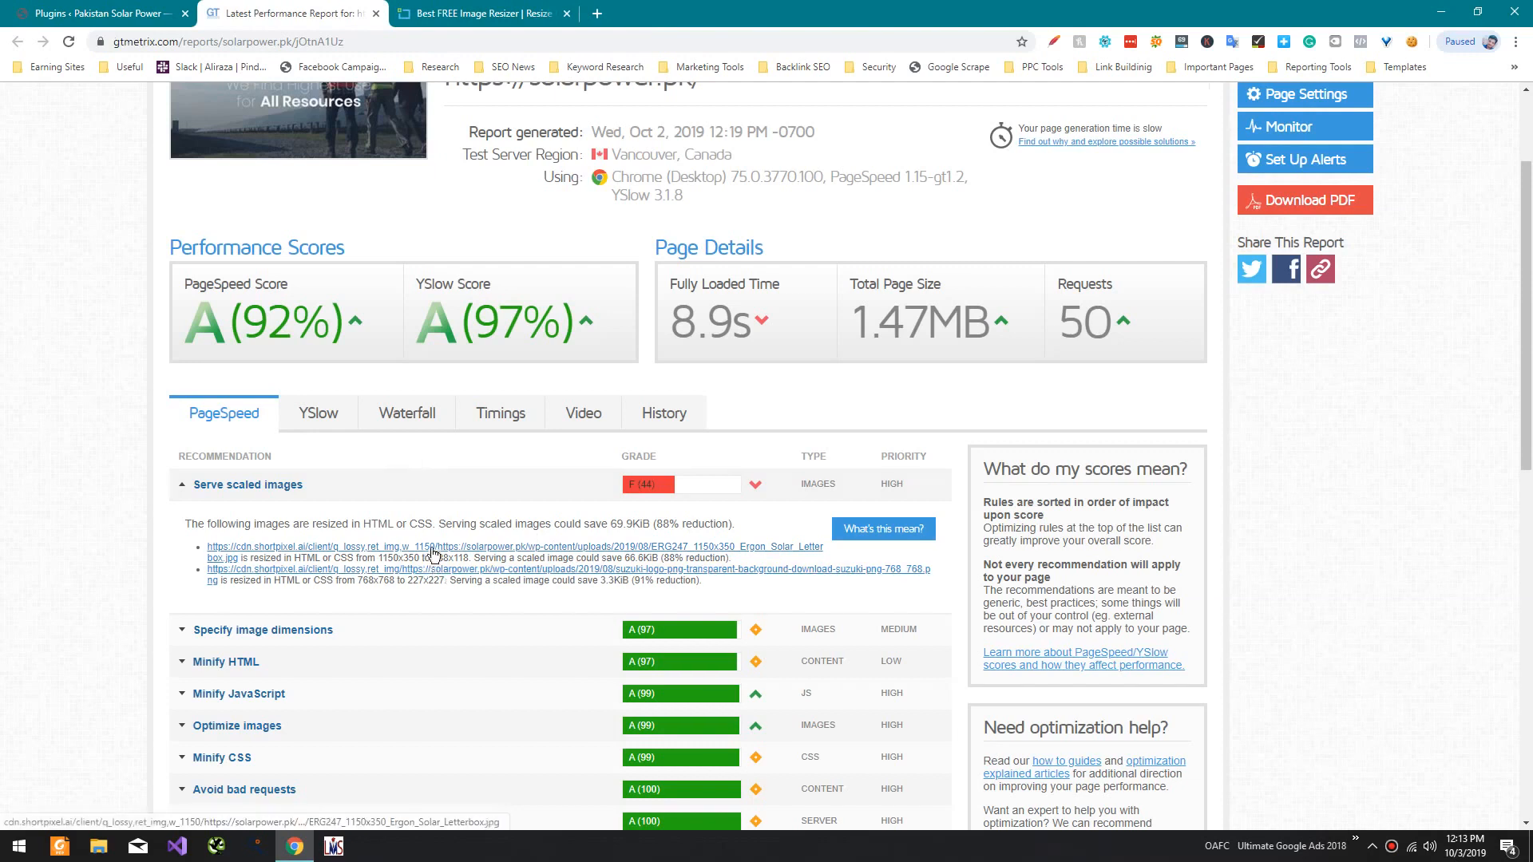
pyautogui.moveTo(598, 556)
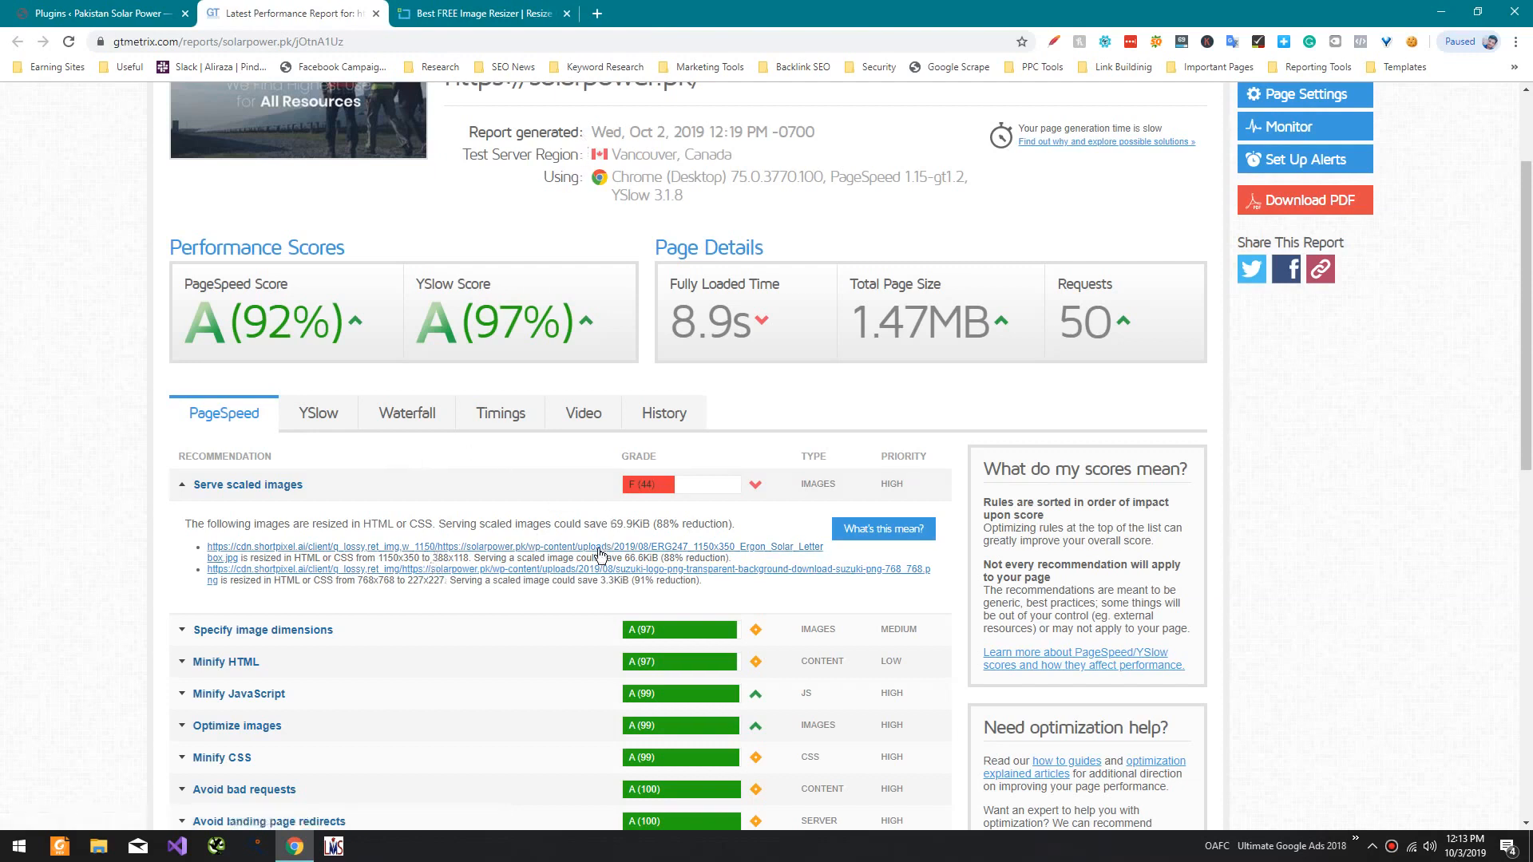
pyautogui.rightClick(598, 553)
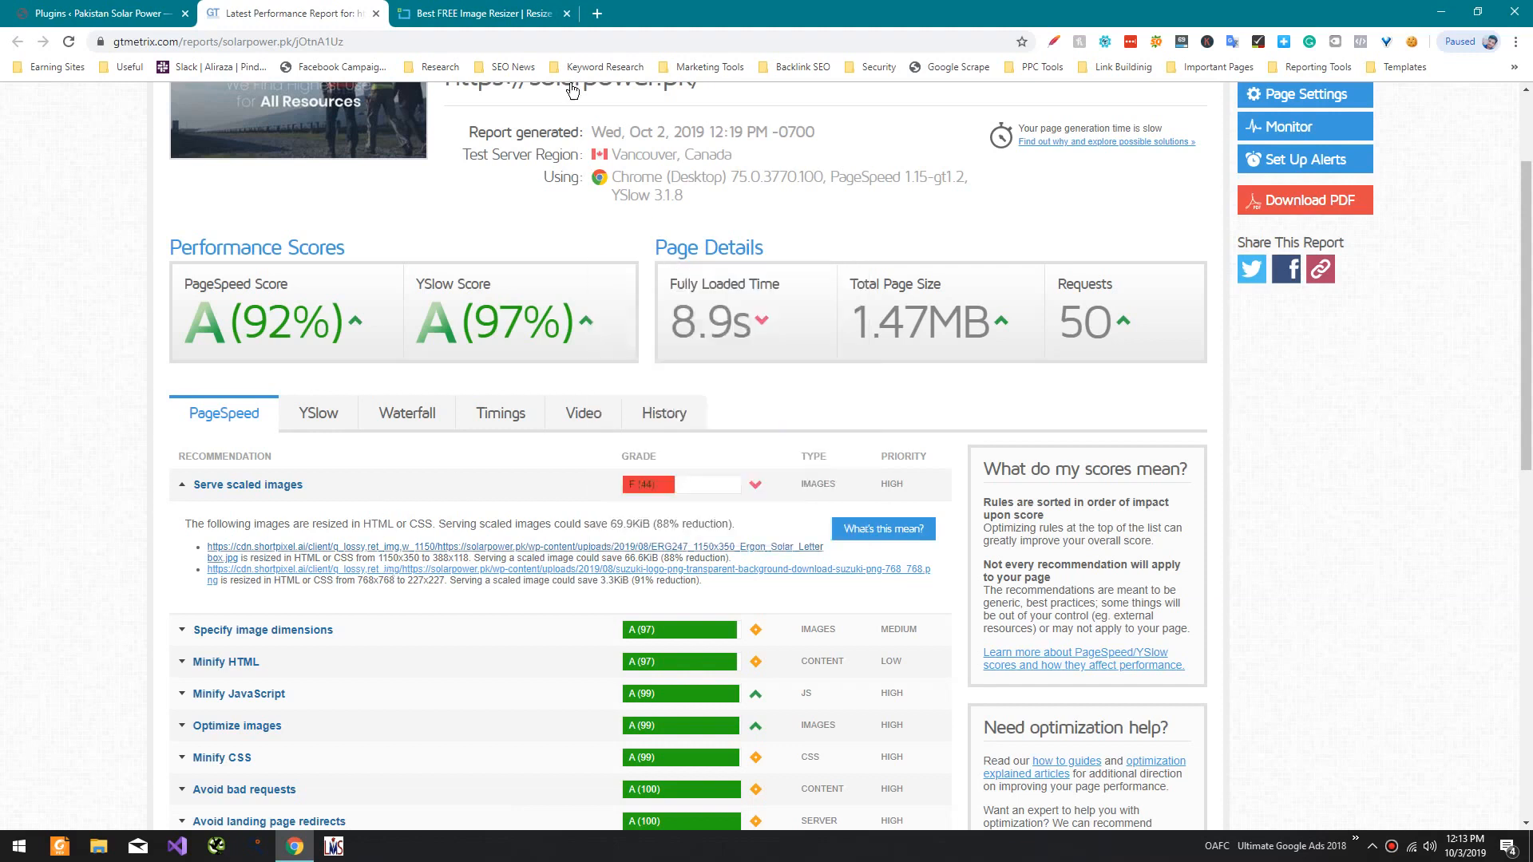
pyautogui.moveTo(748, 553)
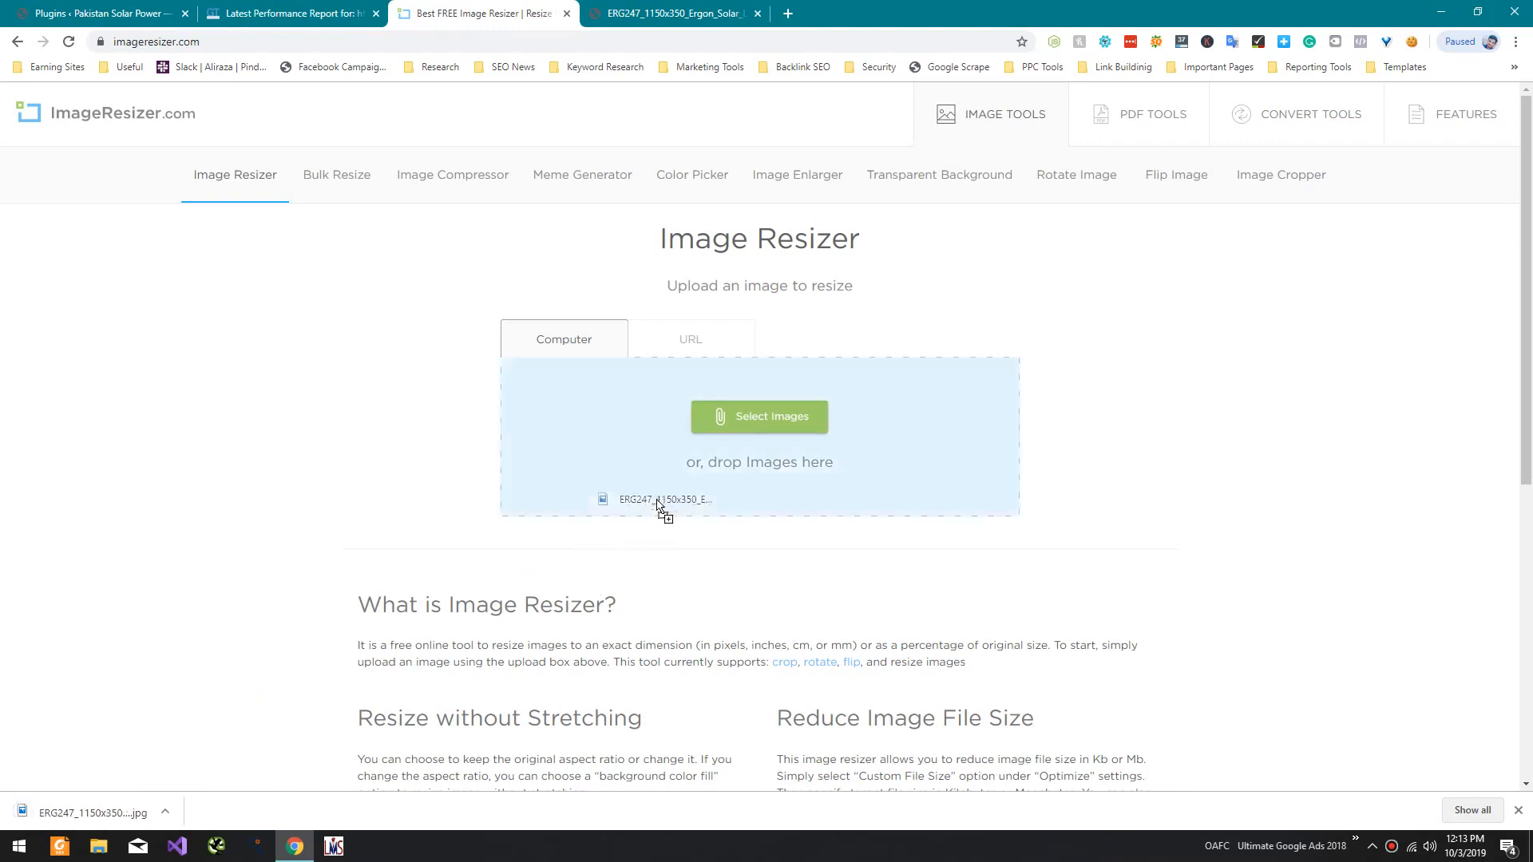
pyautogui.click(291, 13)
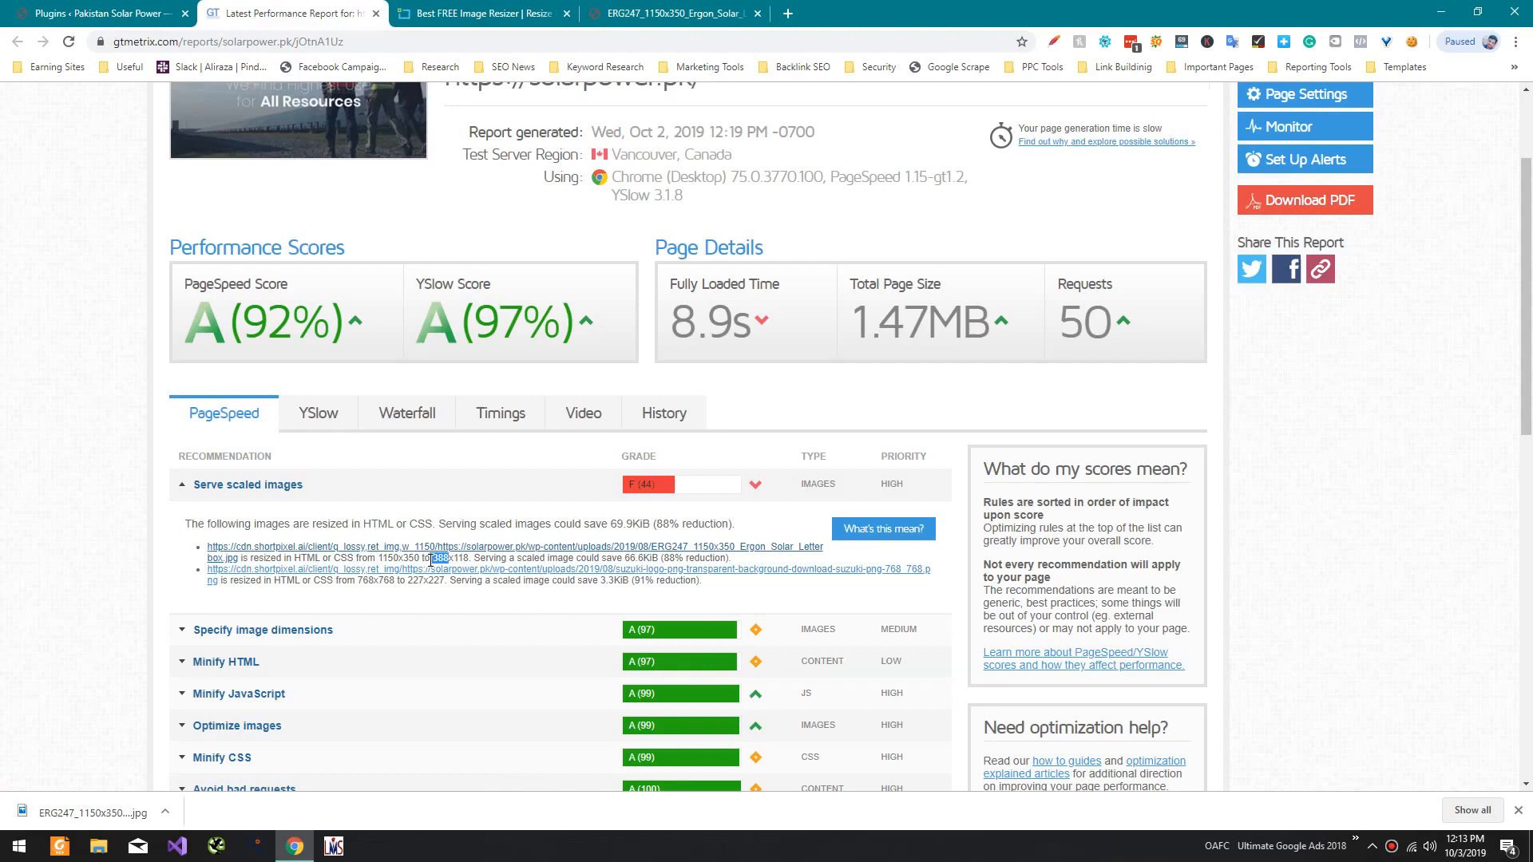
# Step: Resize the ERG247 banner to a custom 388×118 and download it
pyautogui.click(479, 13)
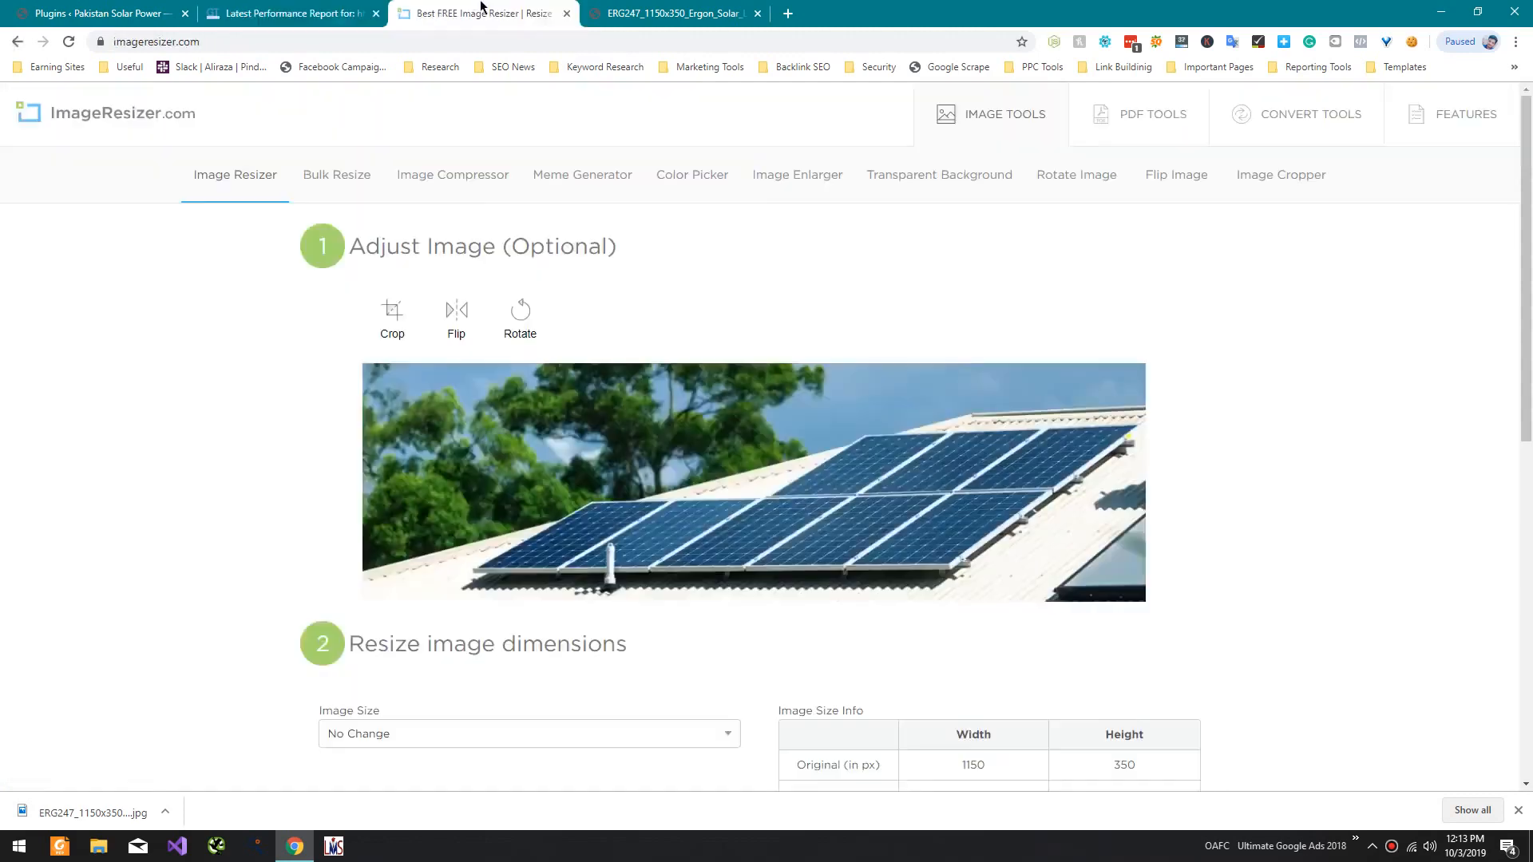
pyautogui.click(528, 733)
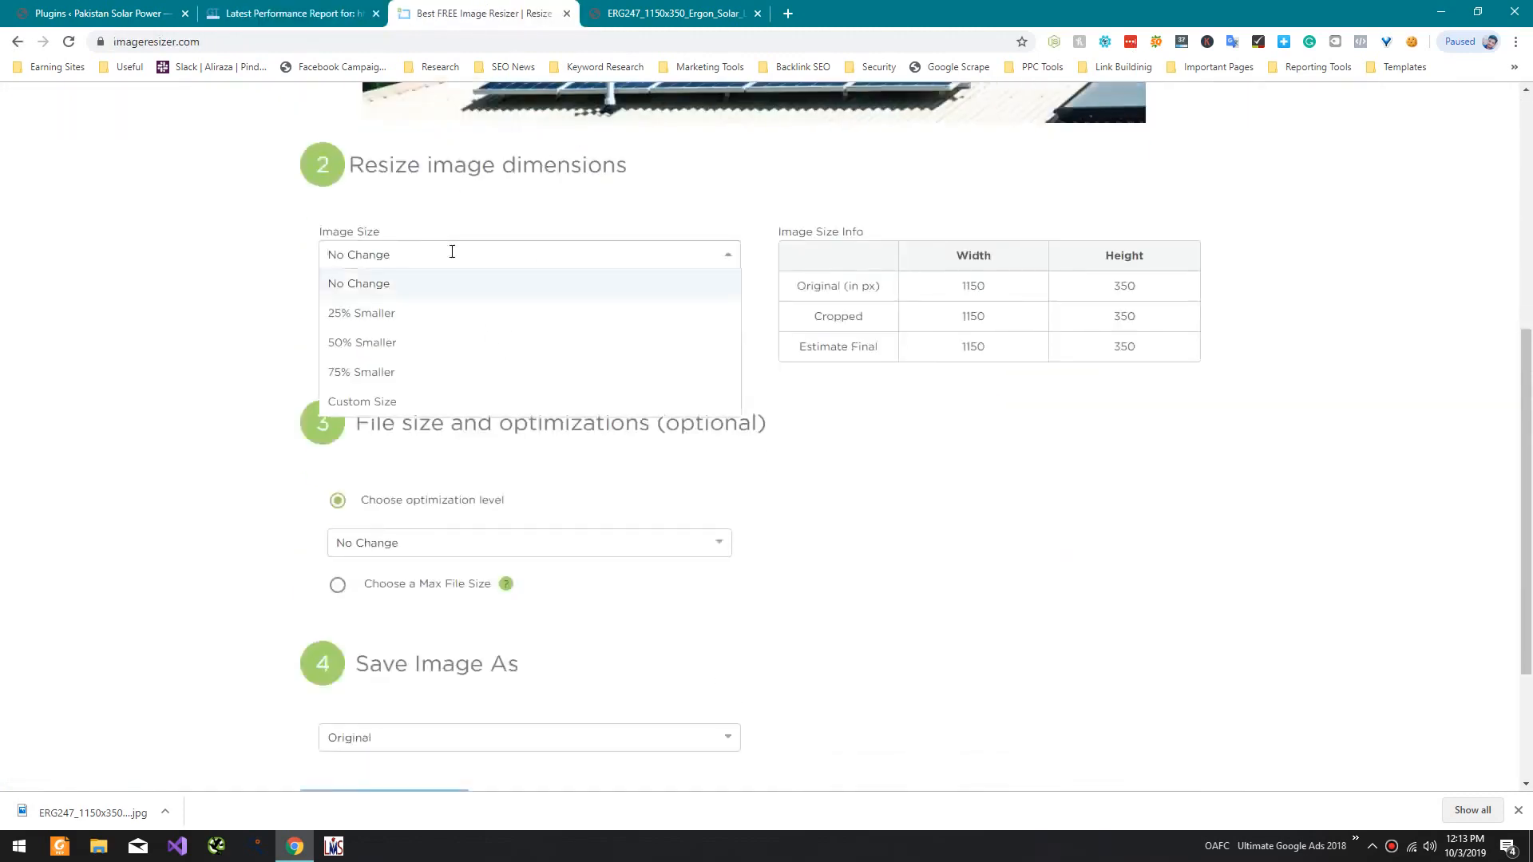
pyautogui.click(362, 401)
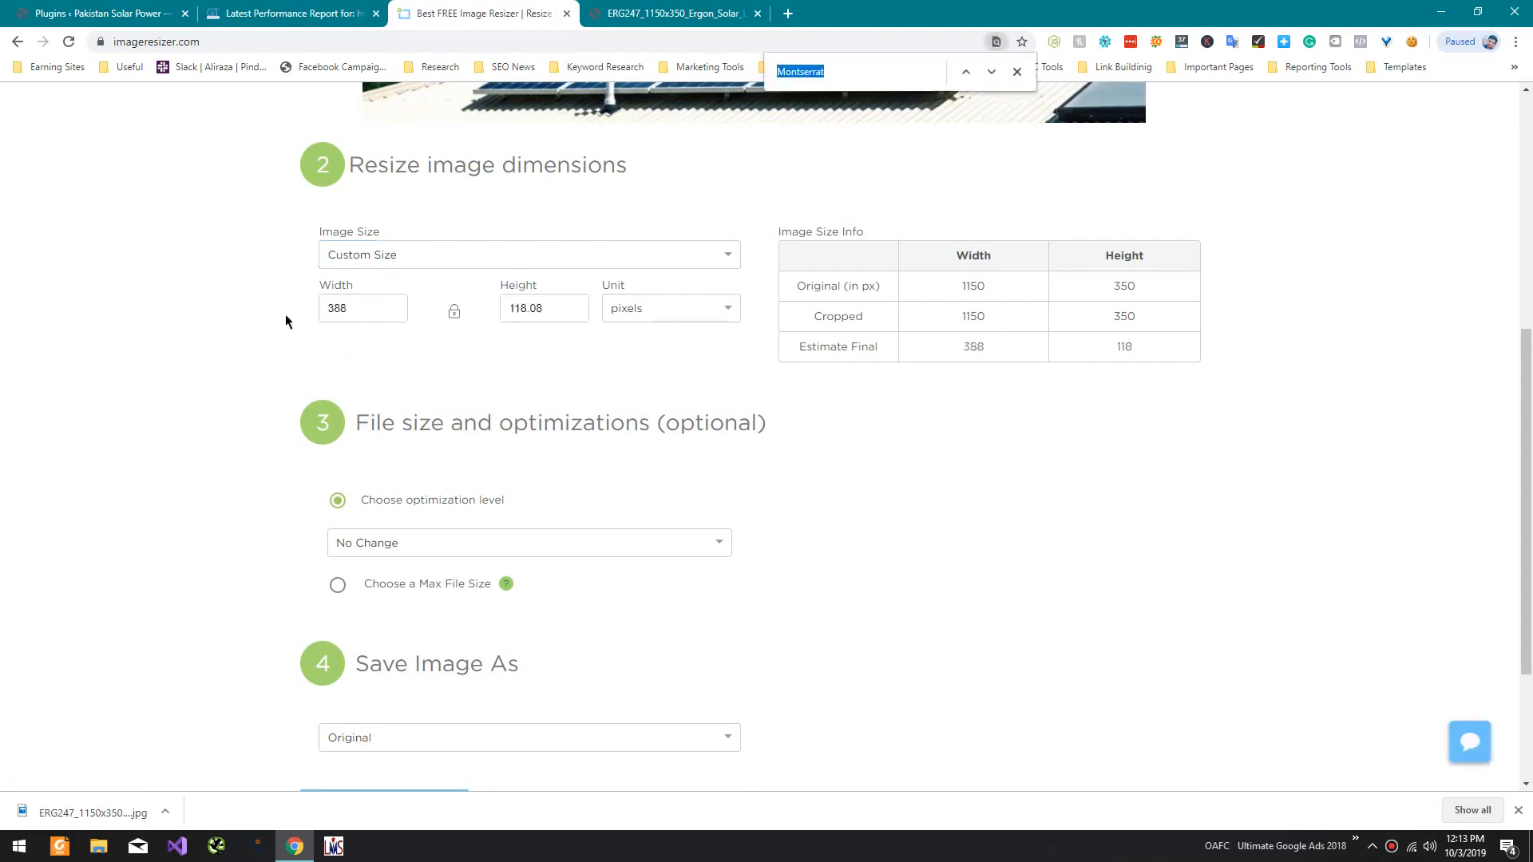
pyautogui.click(1016, 71)
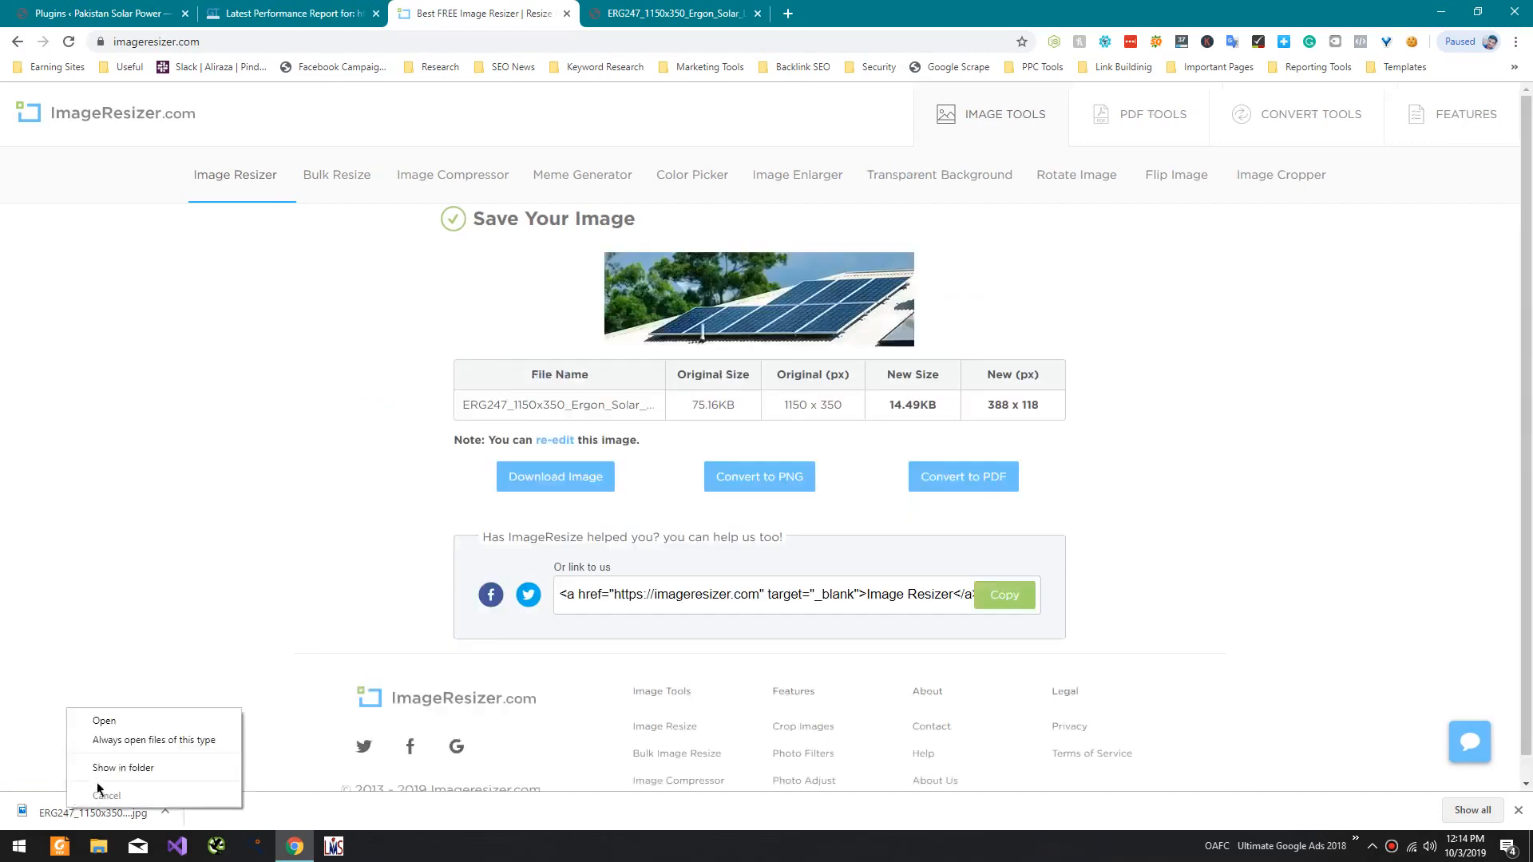
pyautogui.click(122, 768)
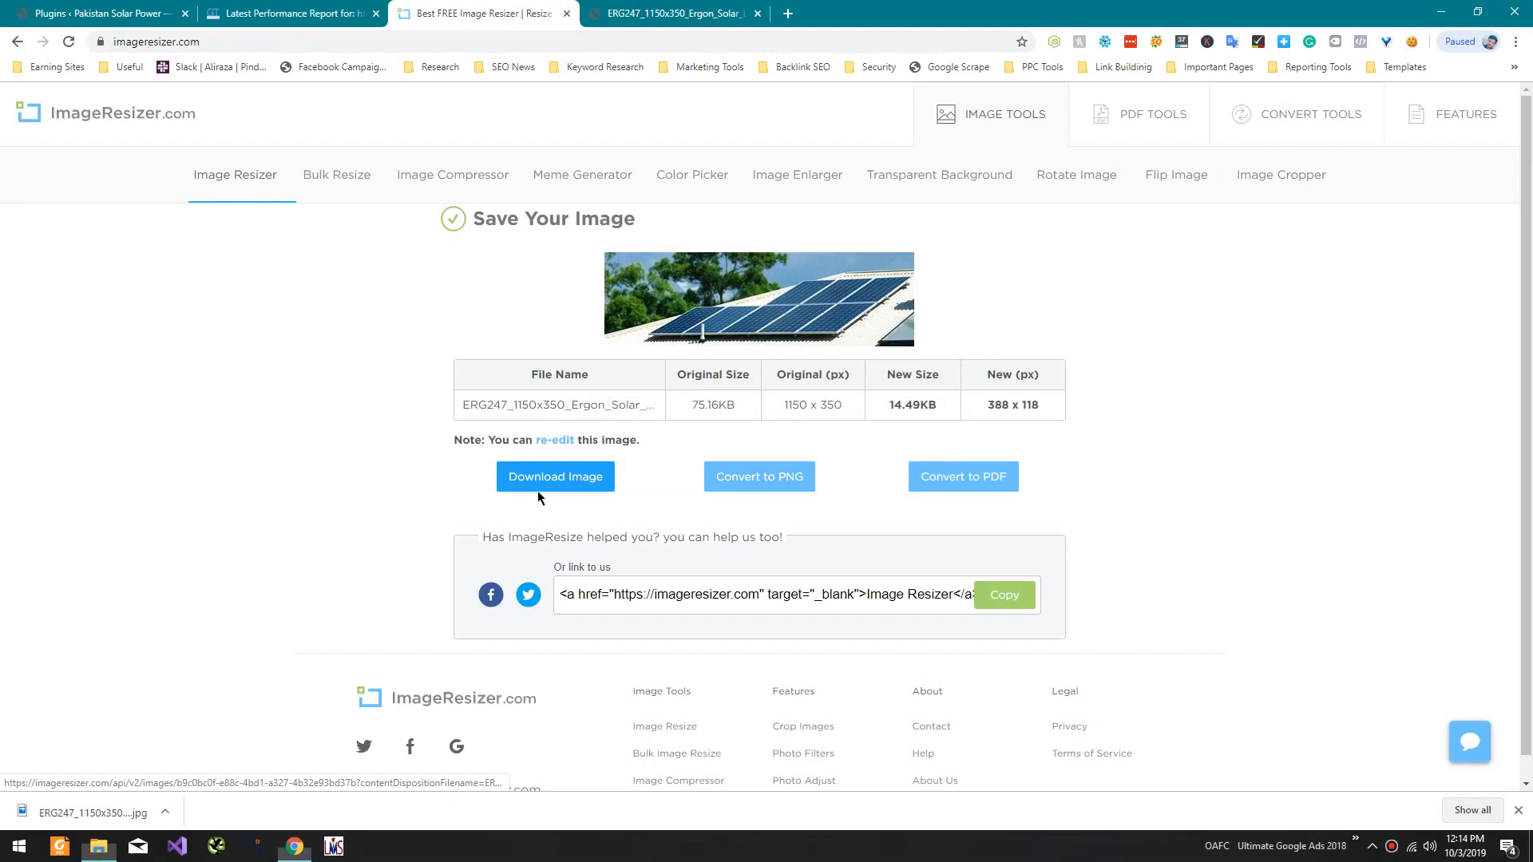
pyautogui.click(98, 13)
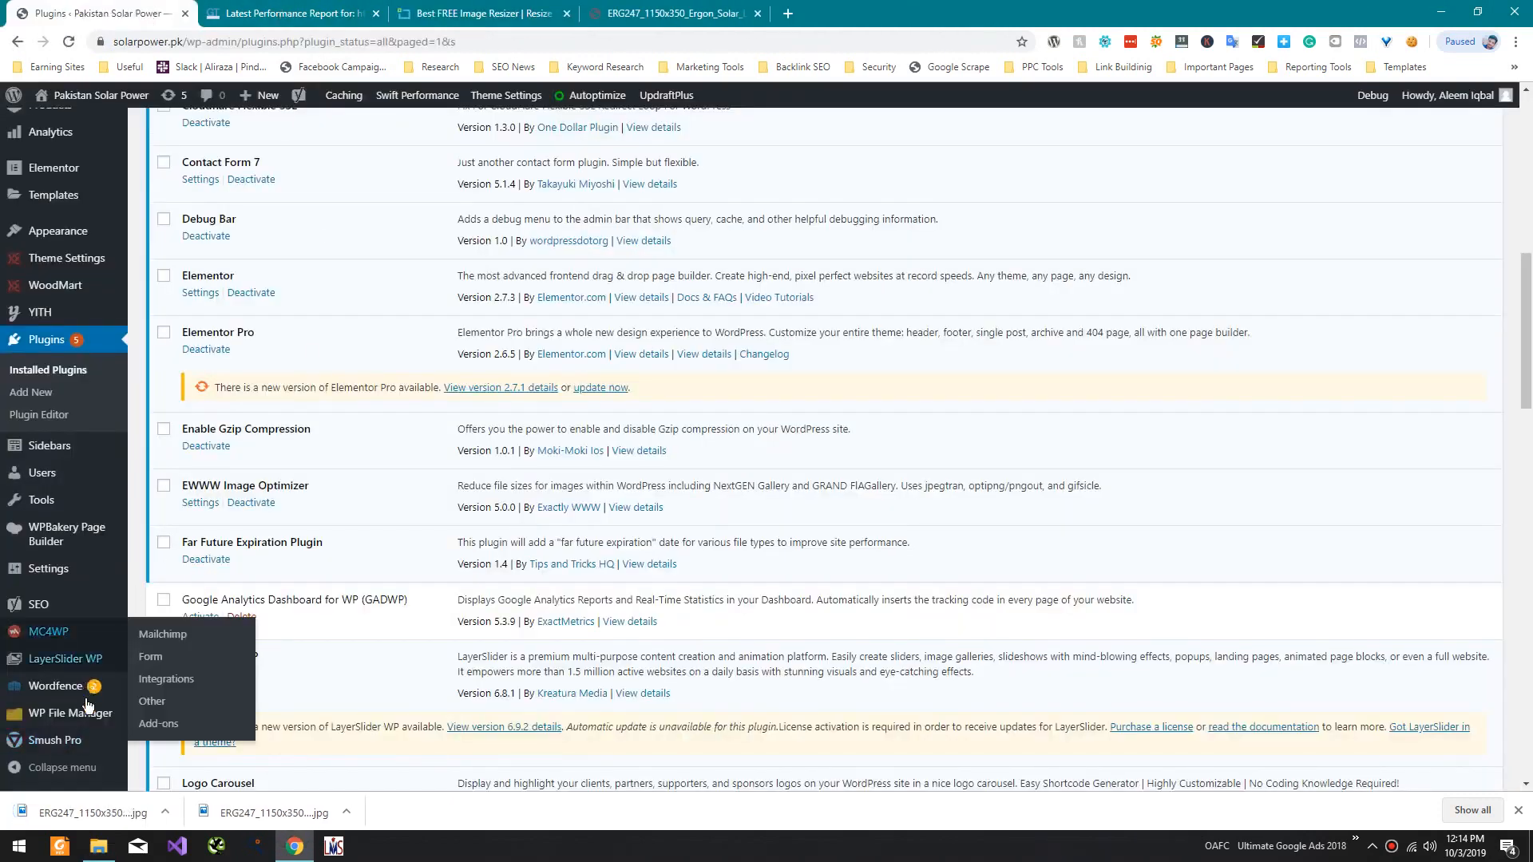
# Step: Recheck the banner's upload path in GTmetrix, then return to WordPress admin
pyautogui.click(291, 12)
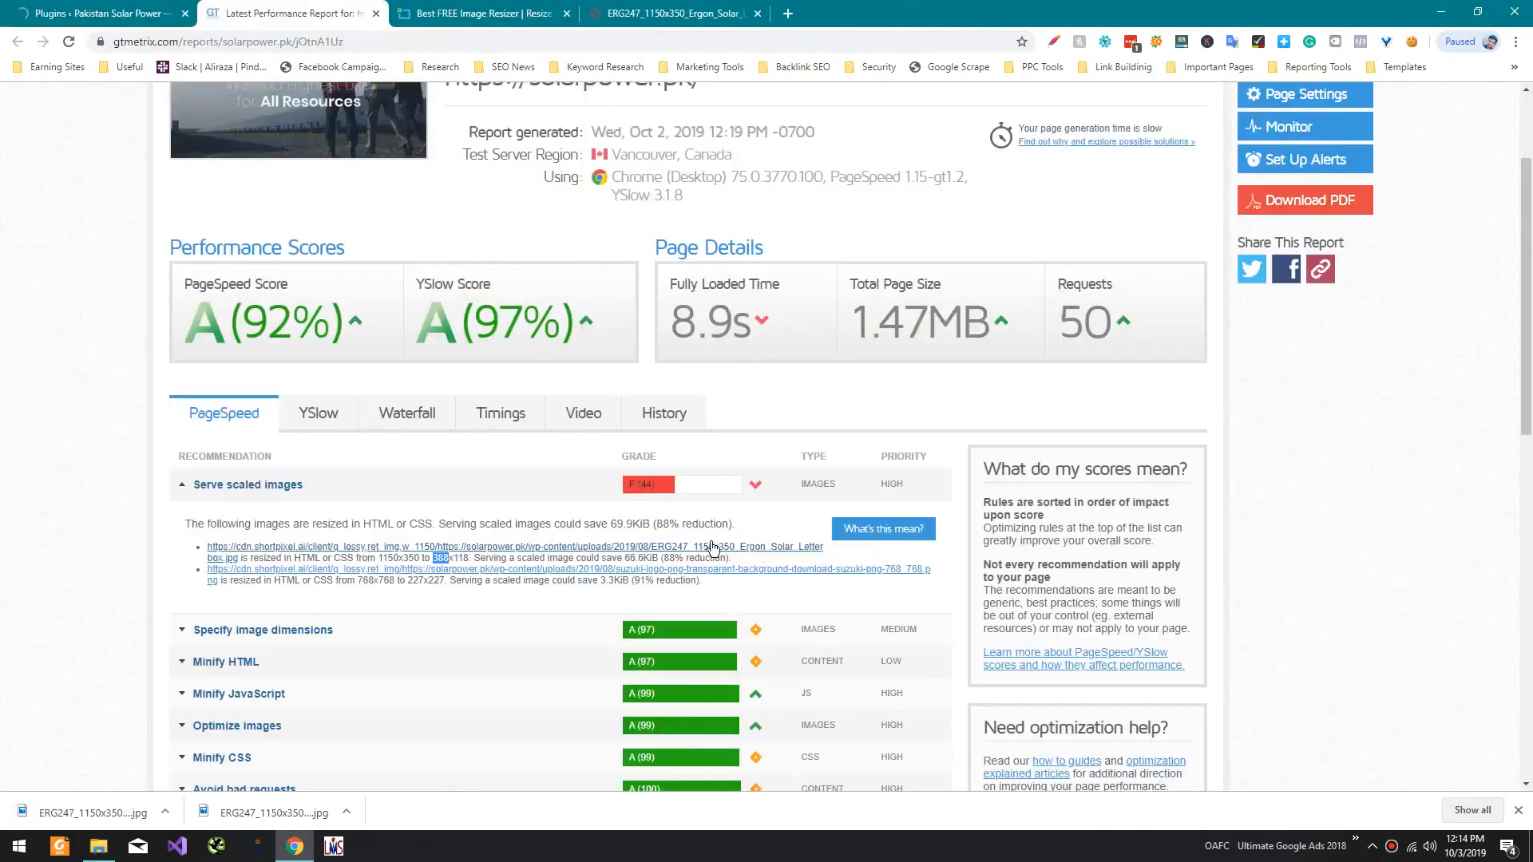
pyautogui.moveTo(93, 13)
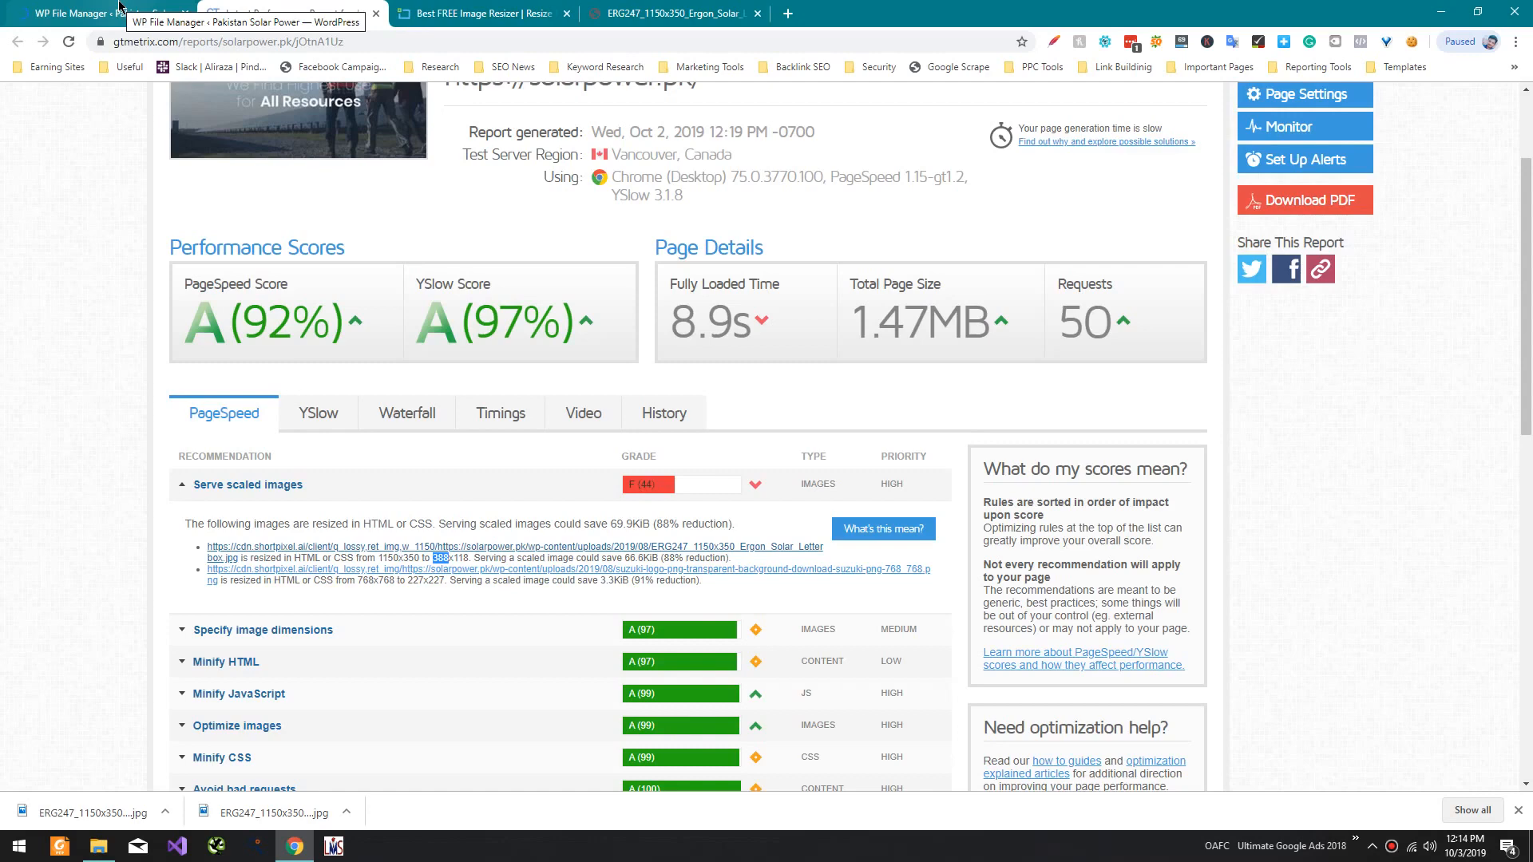
pyautogui.click(88, 13)
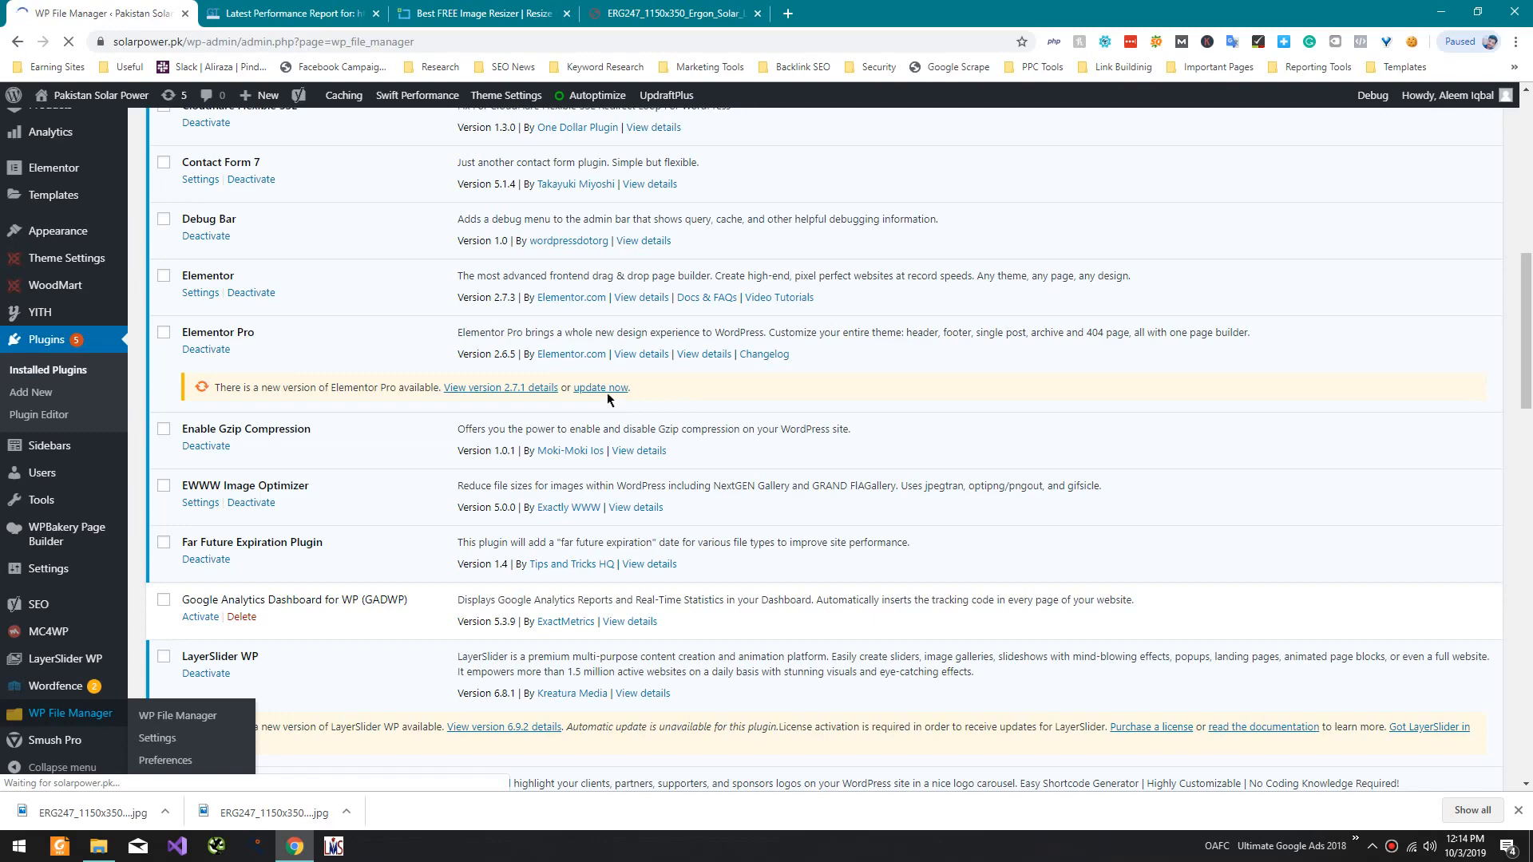
# Step: Open WP File Manager and browse into wp-content/uploads/2019
pyautogui.click(177, 715)
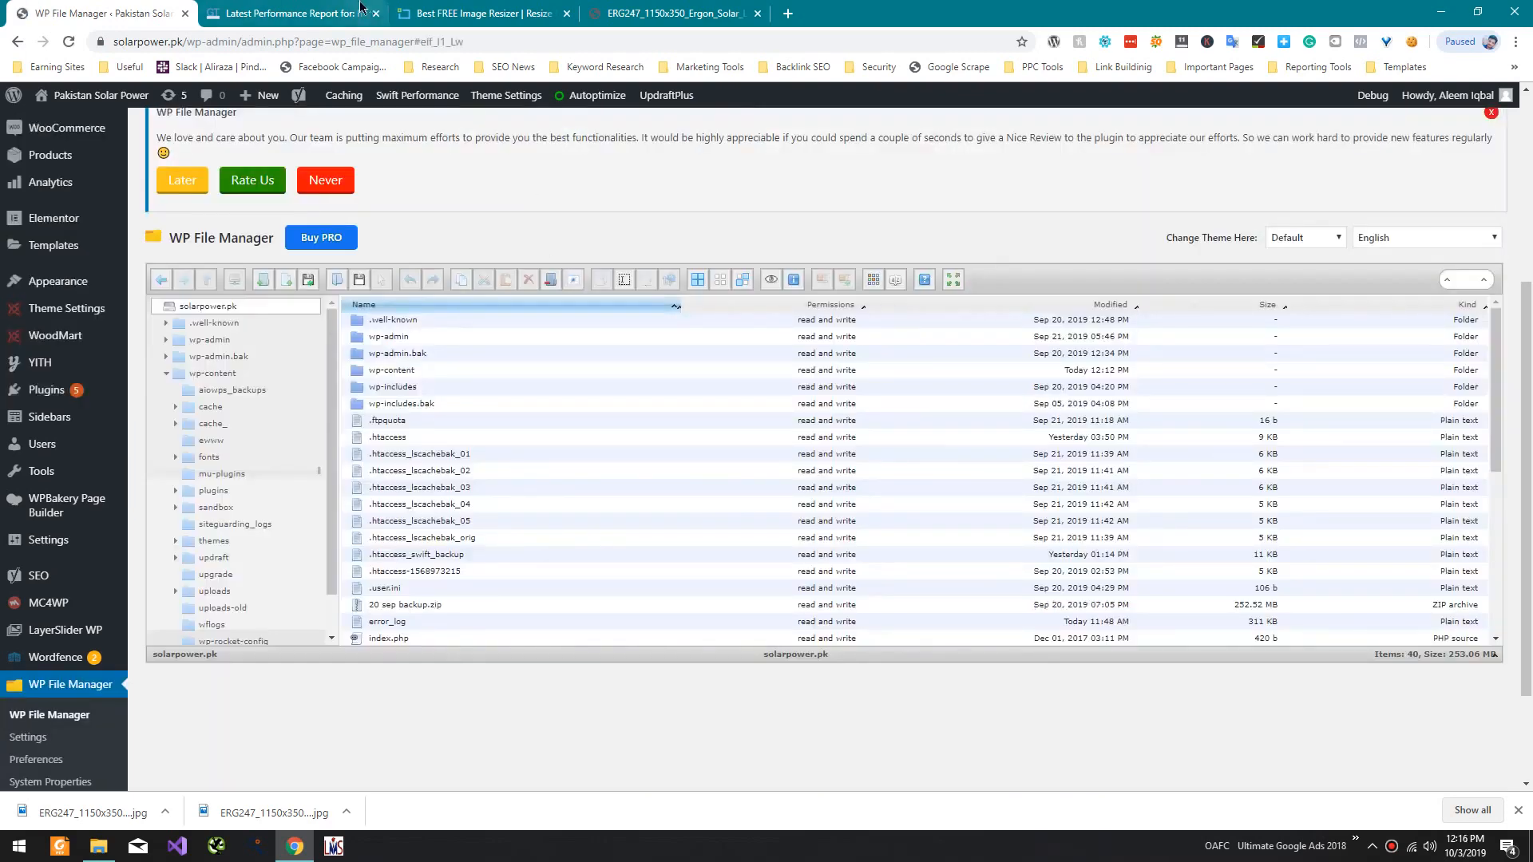
pyautogui.click(288, 13)
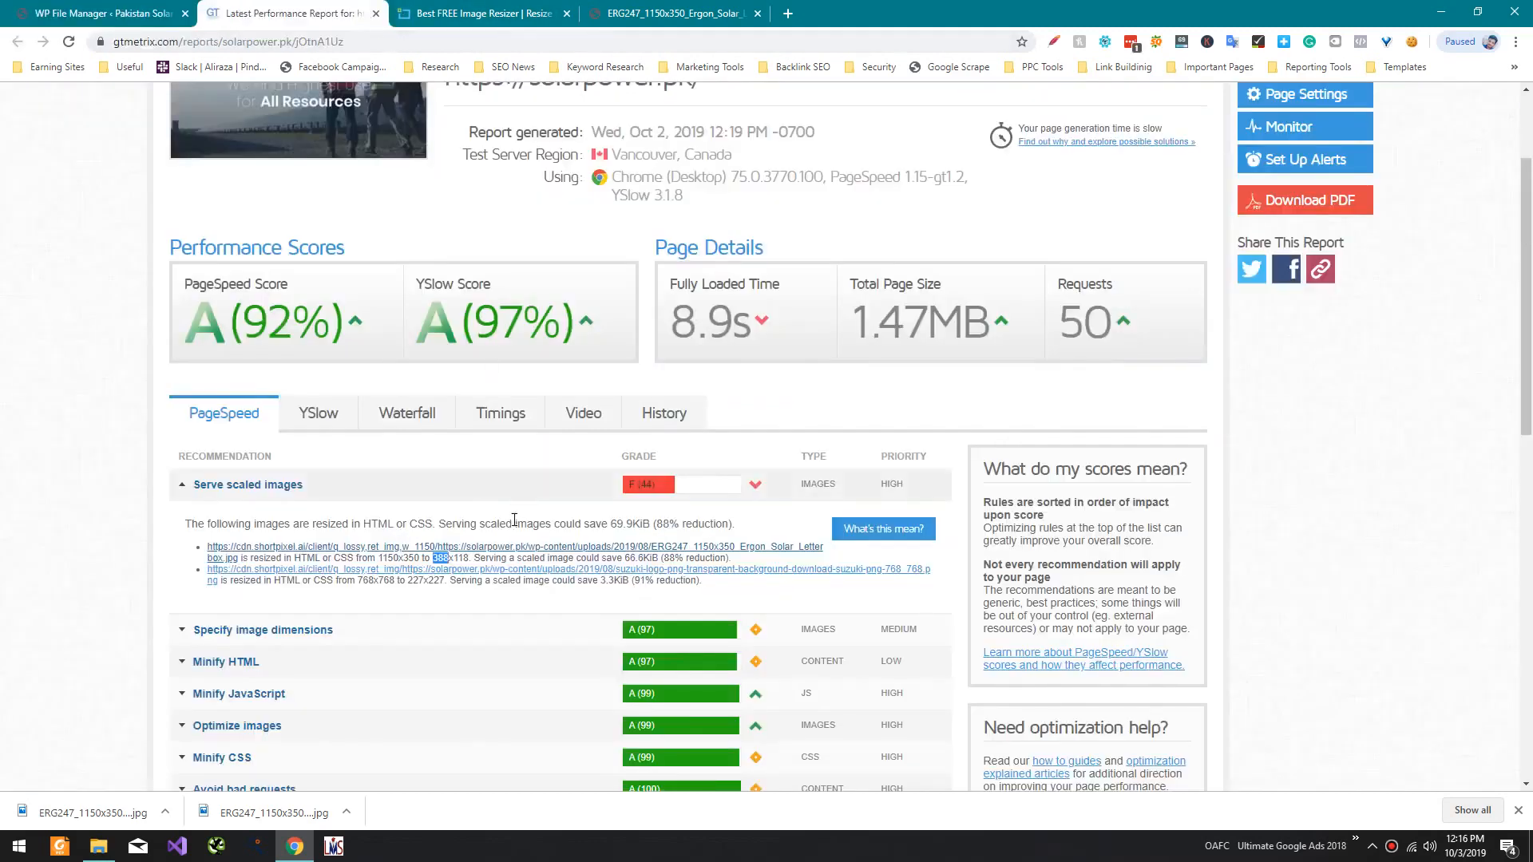
pyautogui.moveTo(621, 554)
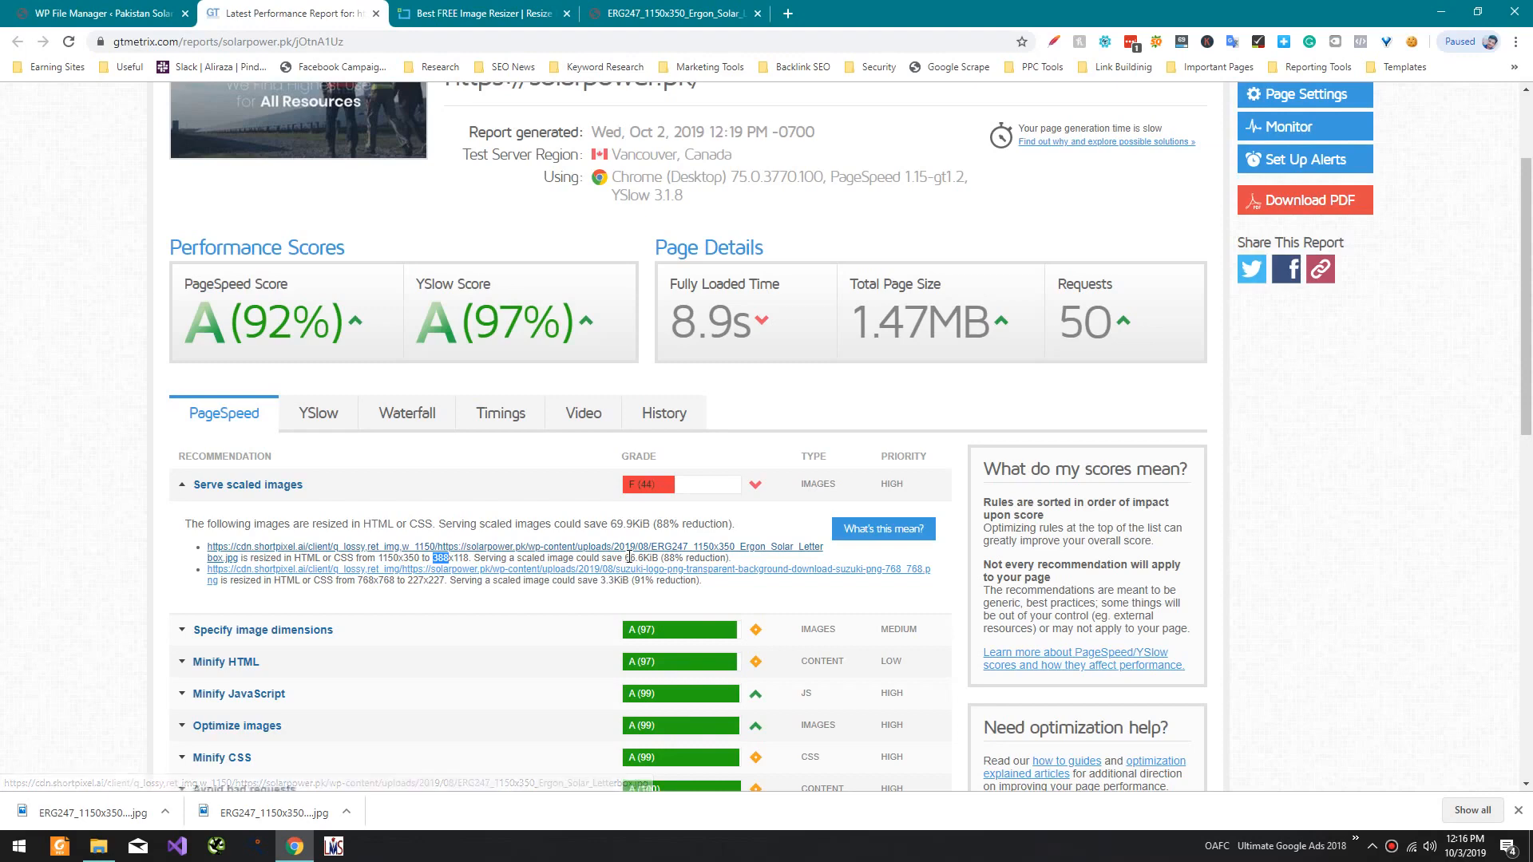
pyautogui.click(95, 13)
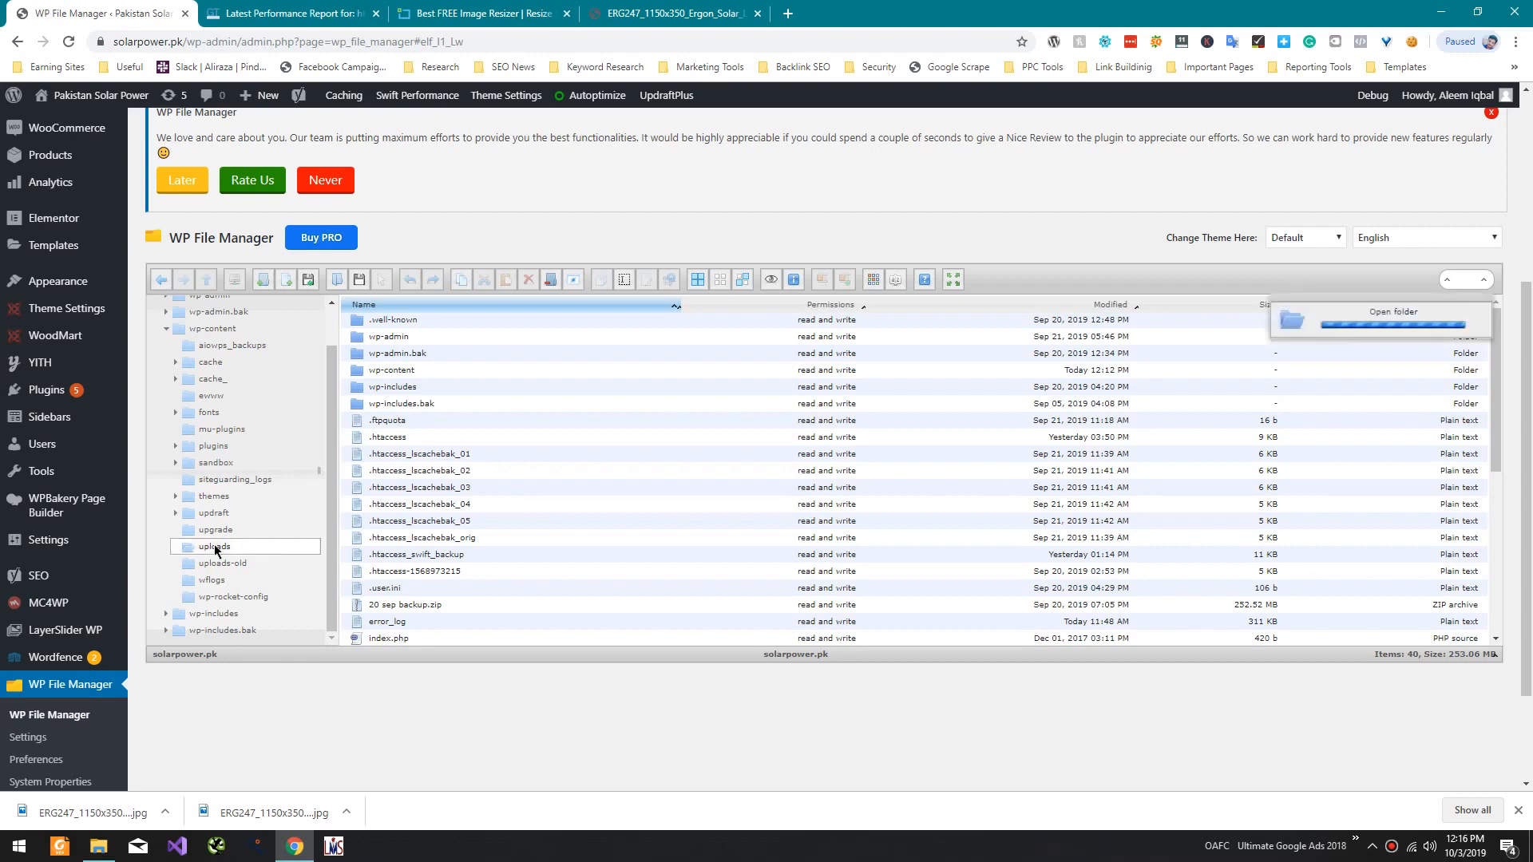
pyautogui.doubleClick(214, 546)
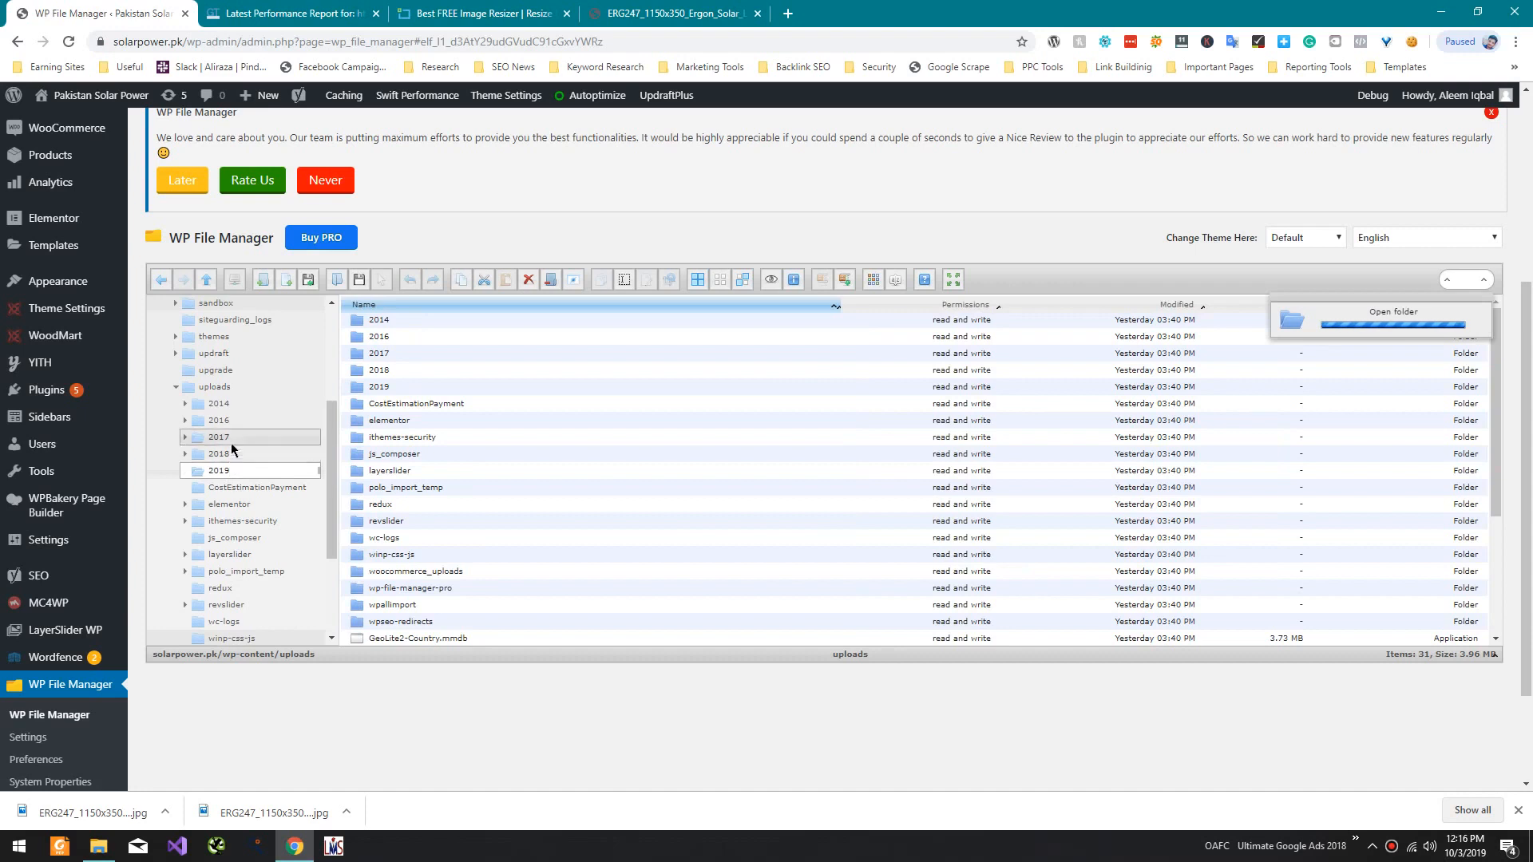
pyautogui.doubleClick(219, 471)
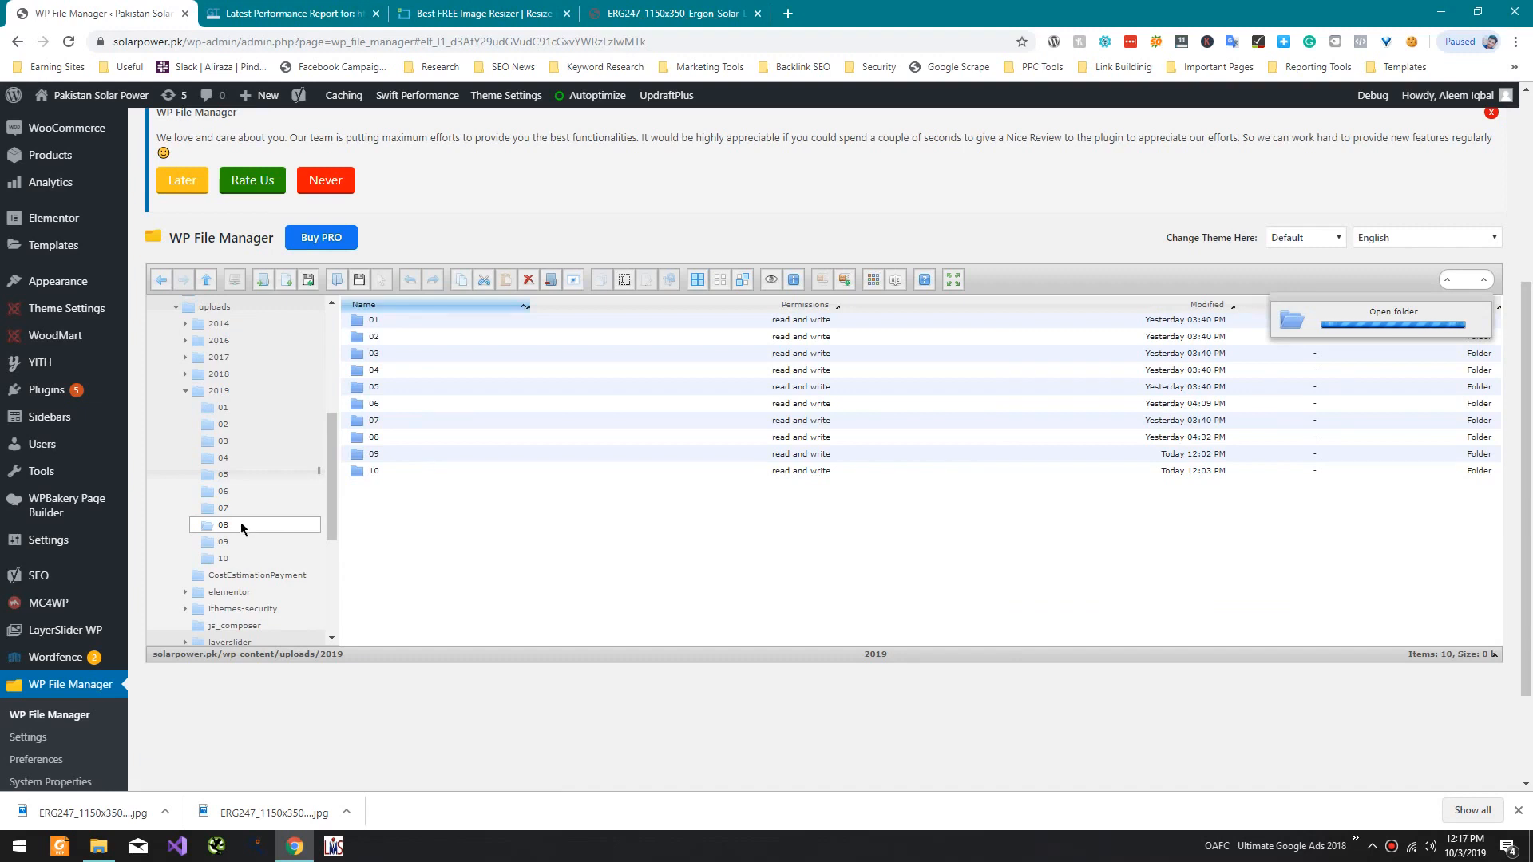
# Step: Upload the resized banner into the 08 folder and return to GTmetrix
pyautogui.doubleClick(222, 526)
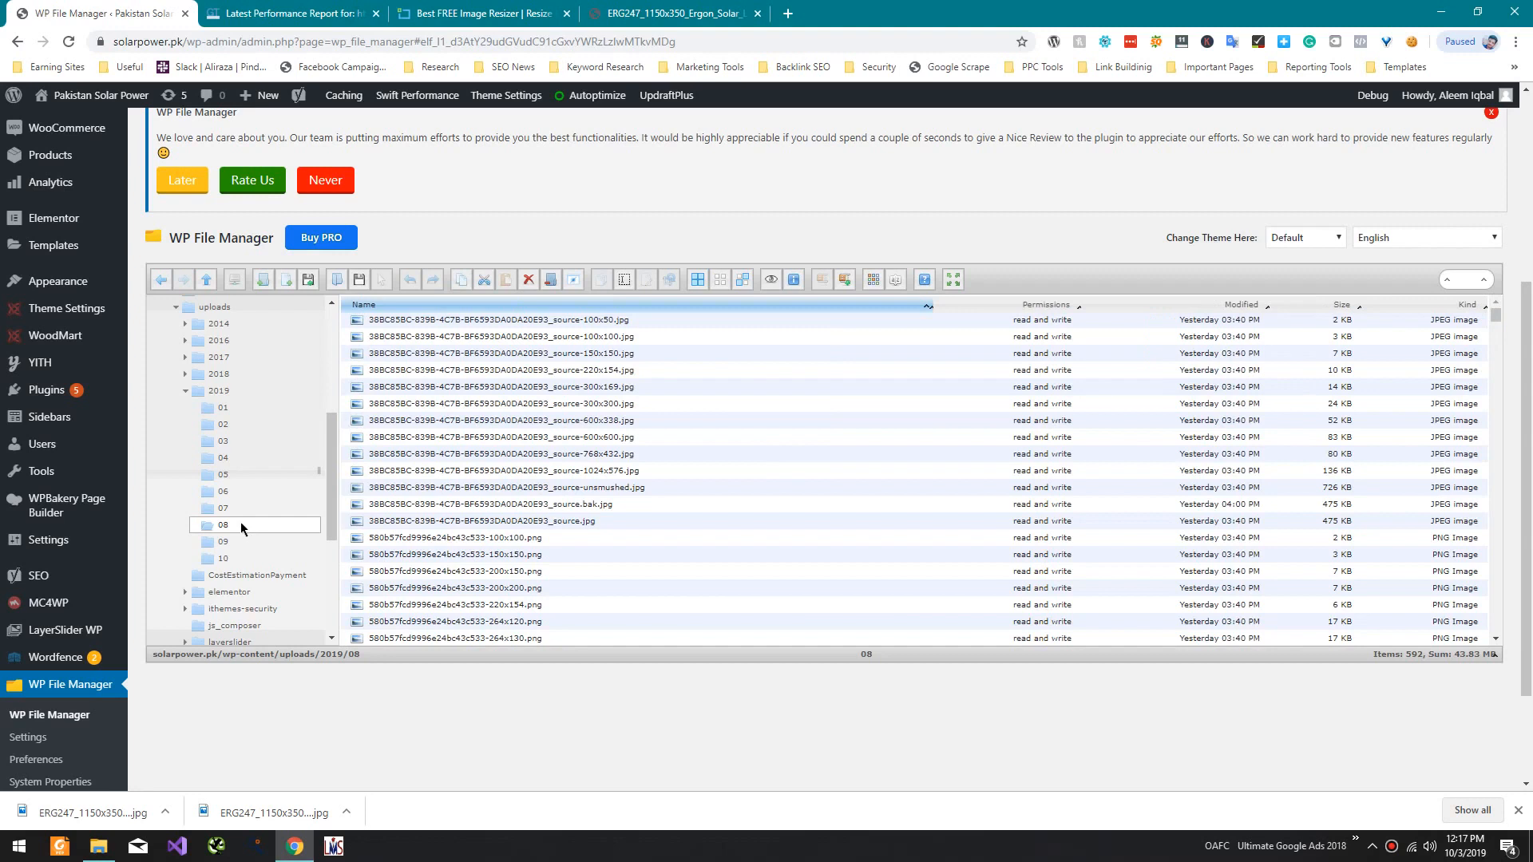
pyautogui.moveTo(112, 813)
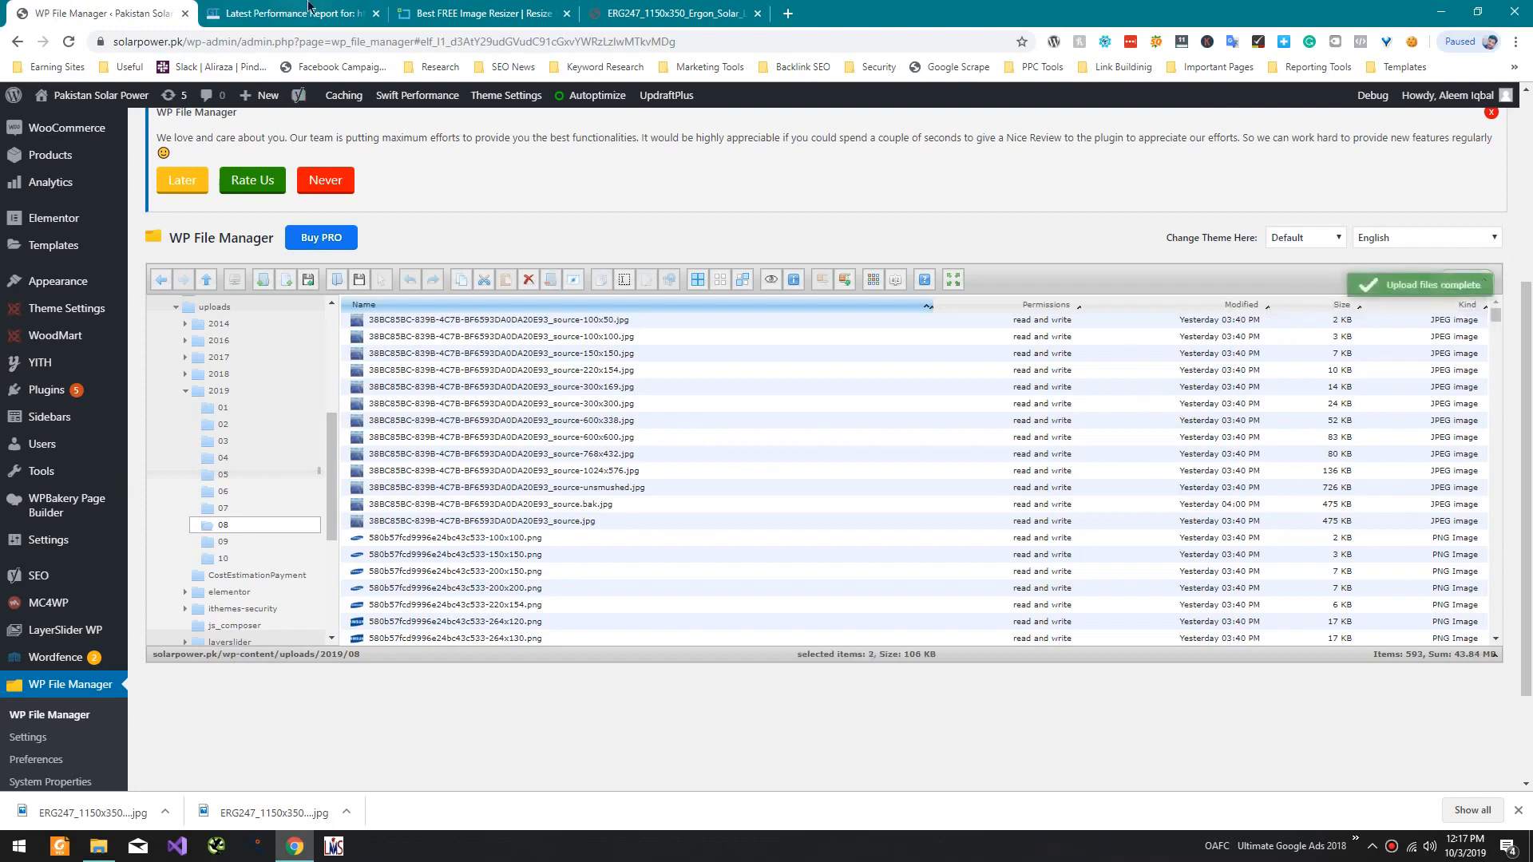
pyautogui.click(283, 13)
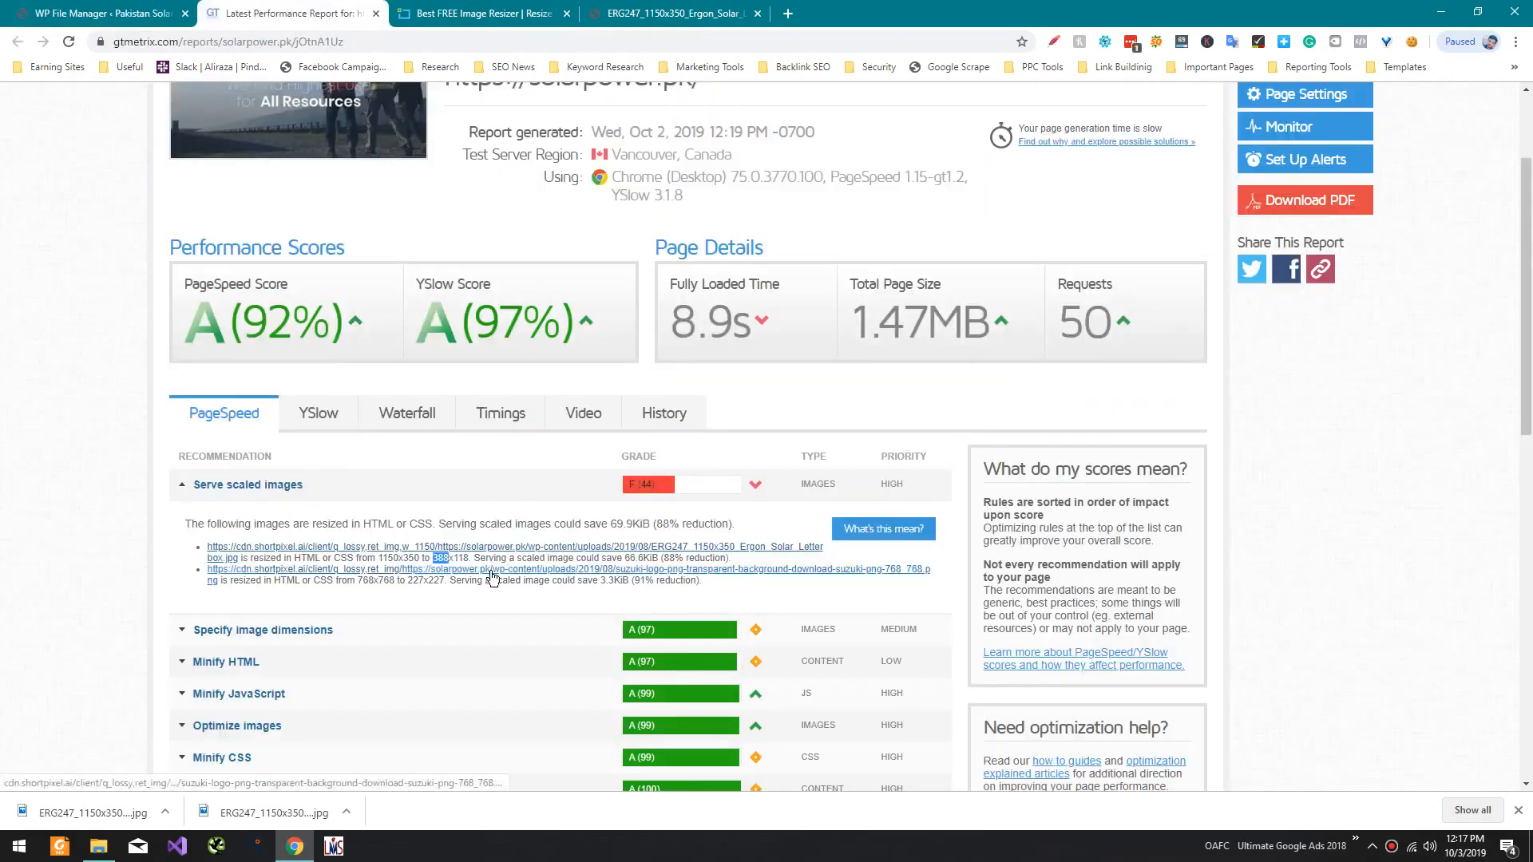